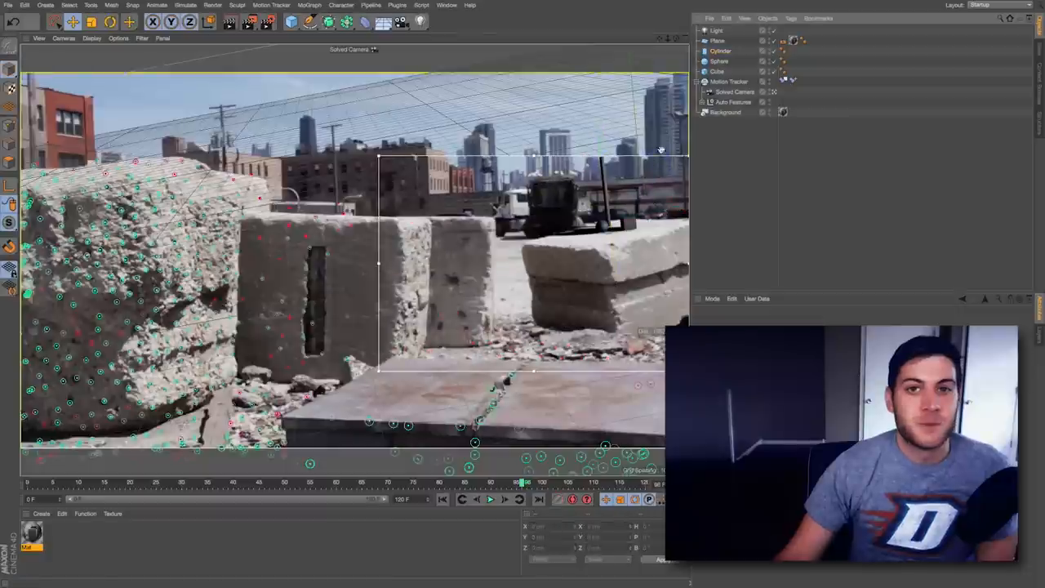
# Add a Physical Sky object to the motion-tracked street scene
pyautogui.click(728, 81)
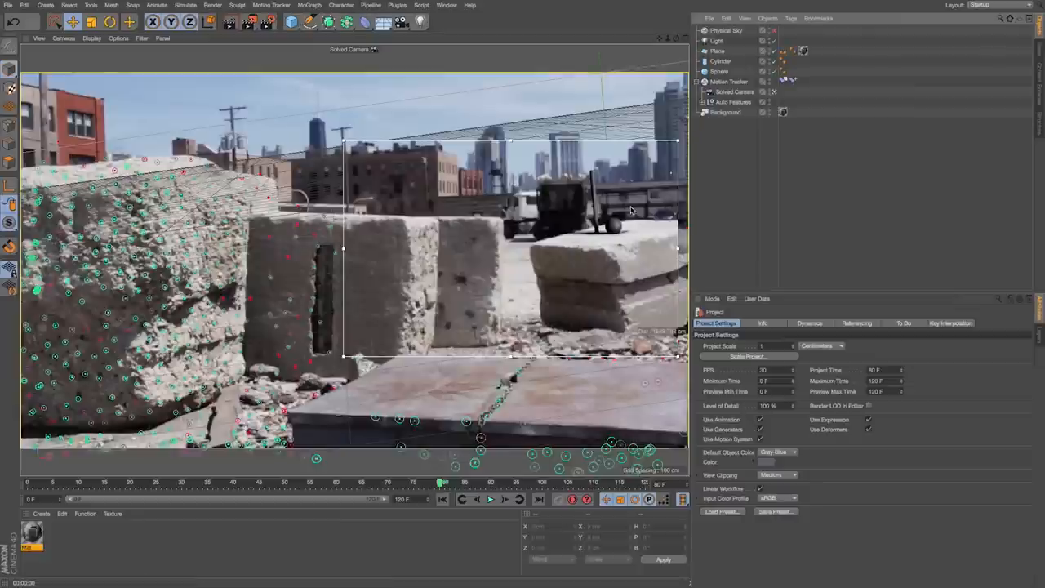
pyautogui.moveTo(612, 233)
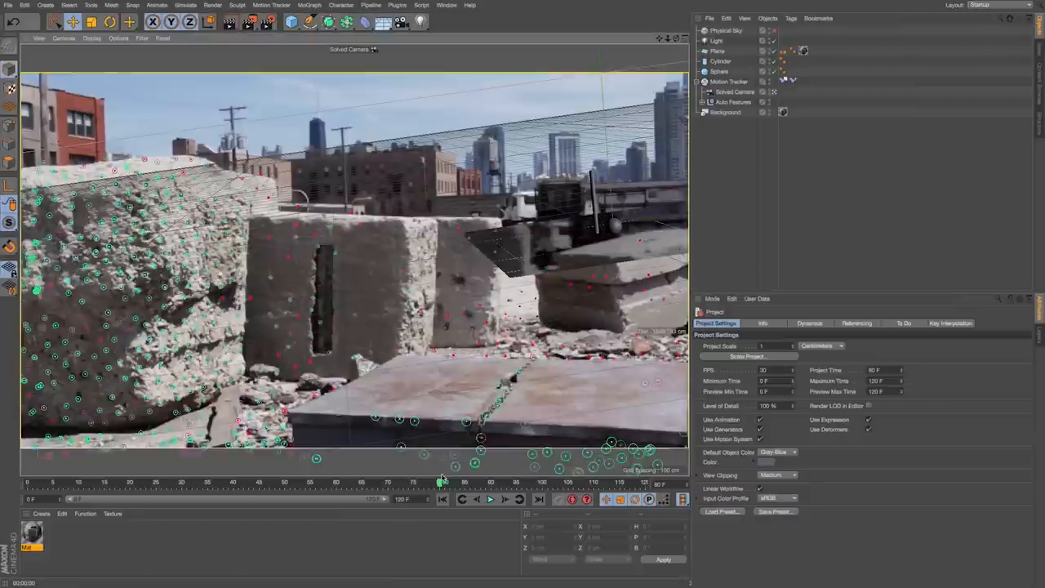
pyautogui.click(401, 482)
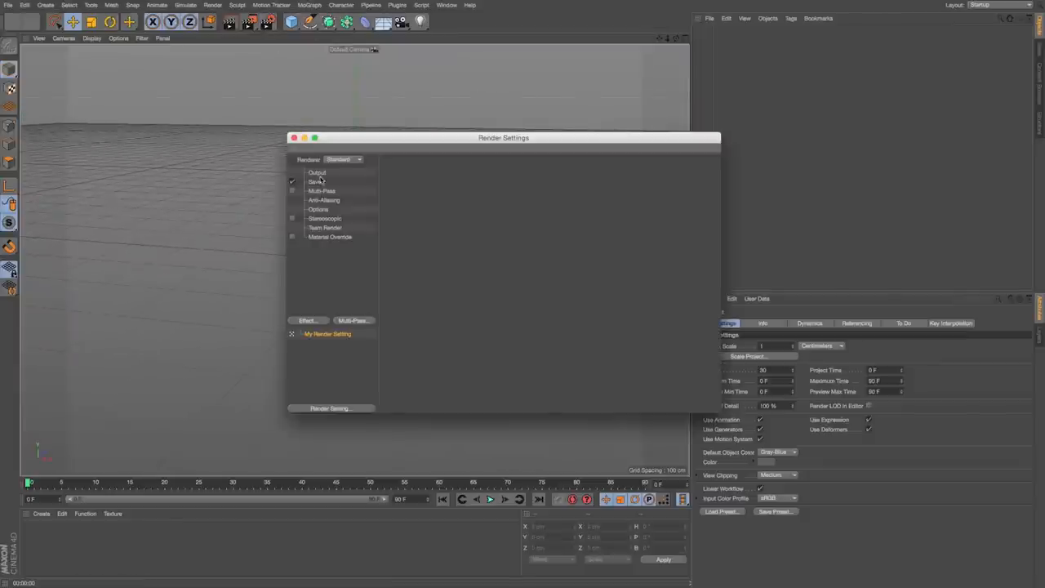
# Set the new scene's renderer to Physical and close Render Settings
pyautogui.click(317, 172)
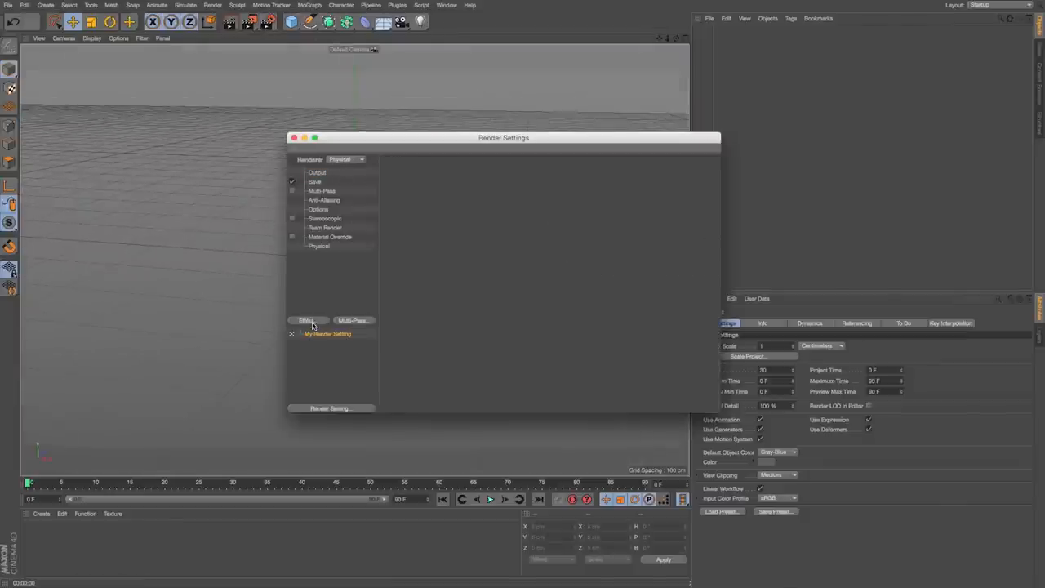
pyautogui.click(293, 137)
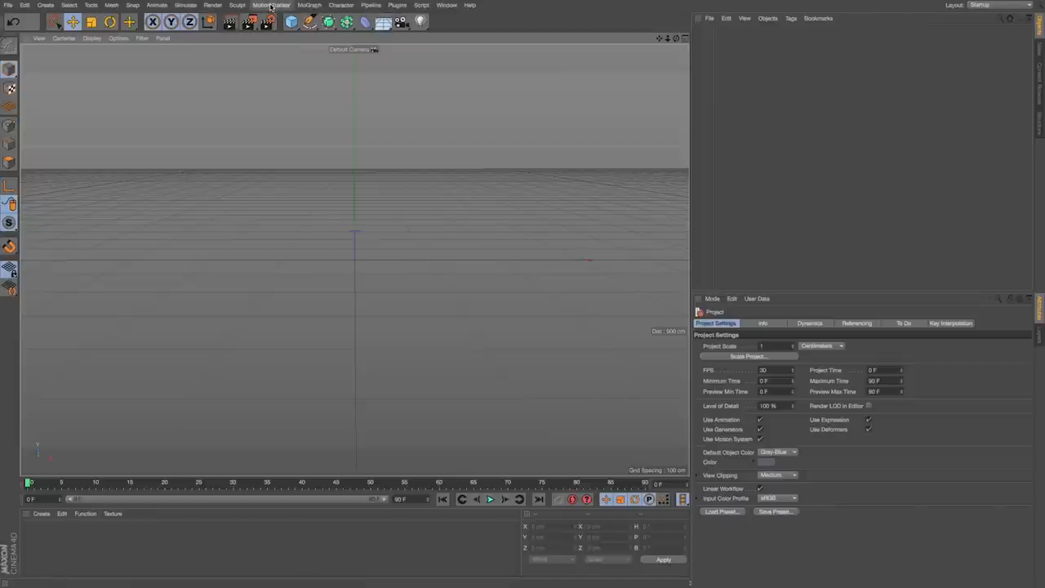
# Add a Motion Tracker loaded with Stabilized_Footage_for_Short_C4D.mov
pyautogui.click(271, 5)
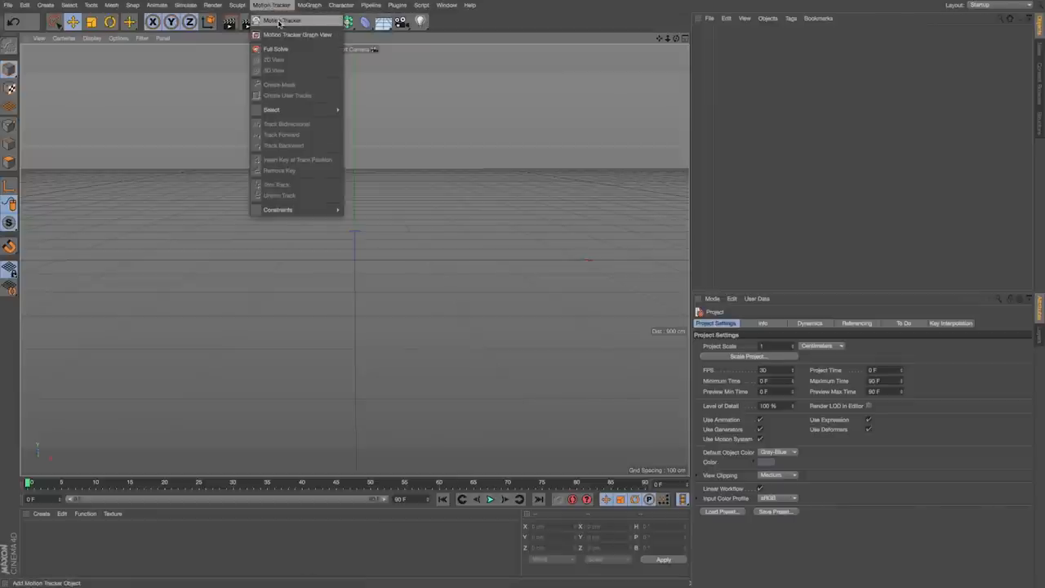
pyautogui.click(275, 49)
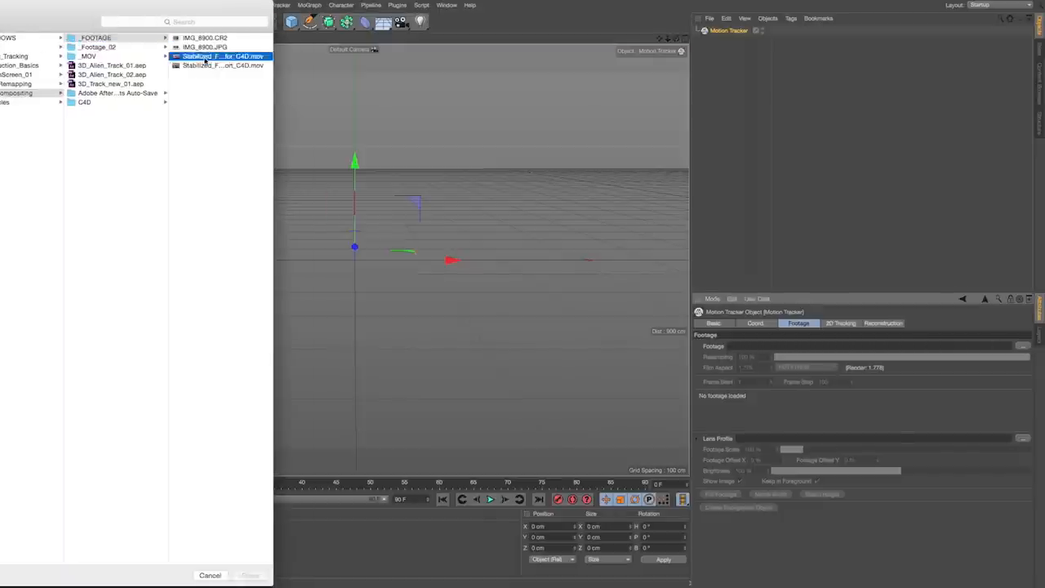
pyautogui.click(114, 66)
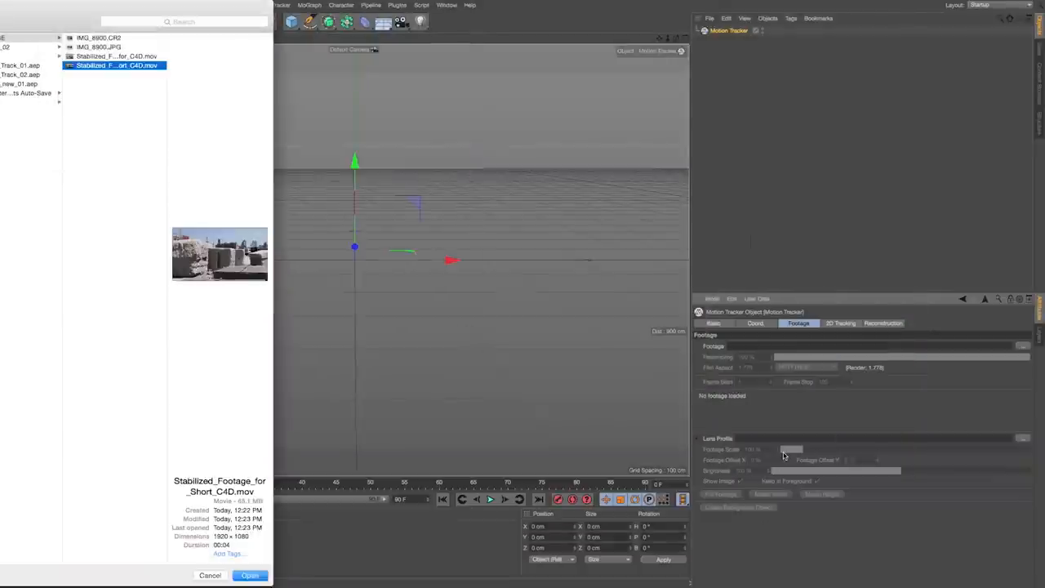
pyautogui.click(250, 576)
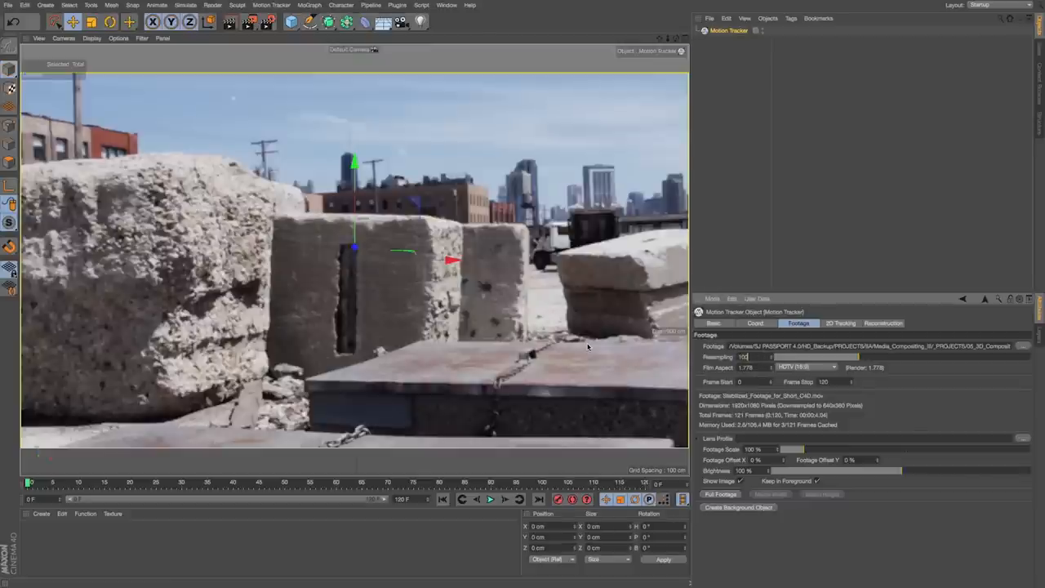
# Auto Track the footage at 100% resampling and scrub the timeline to check tracks
pyautogui.click(840, 323)
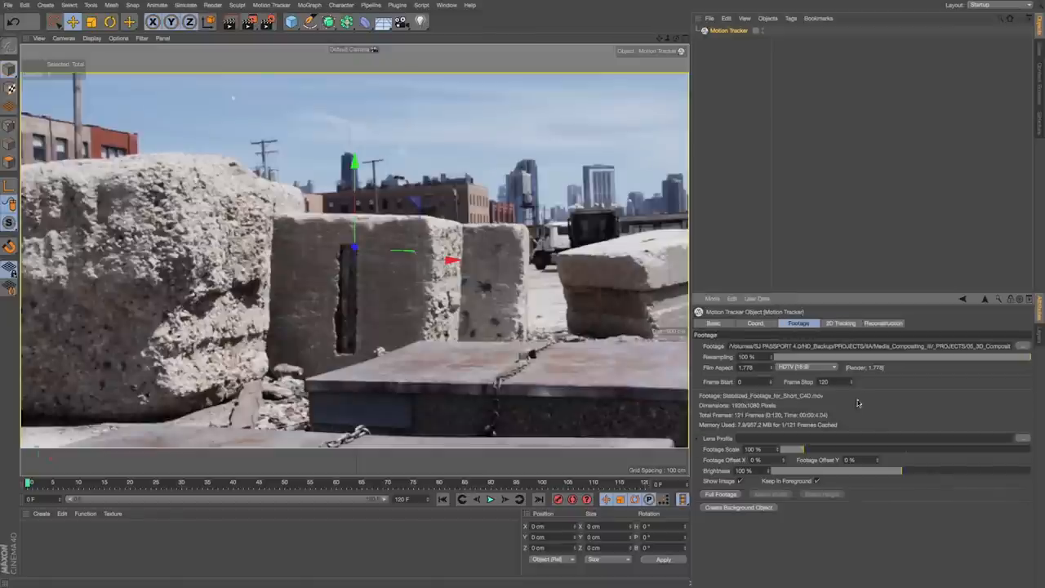
pyautogui.moveTo(890, 449)
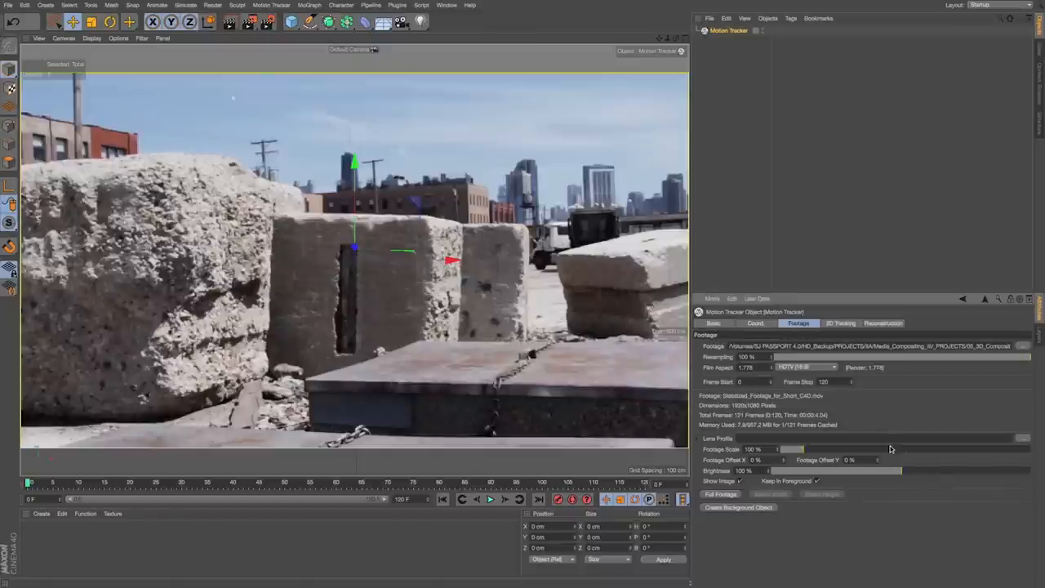
pyautogui.click(840, 323)
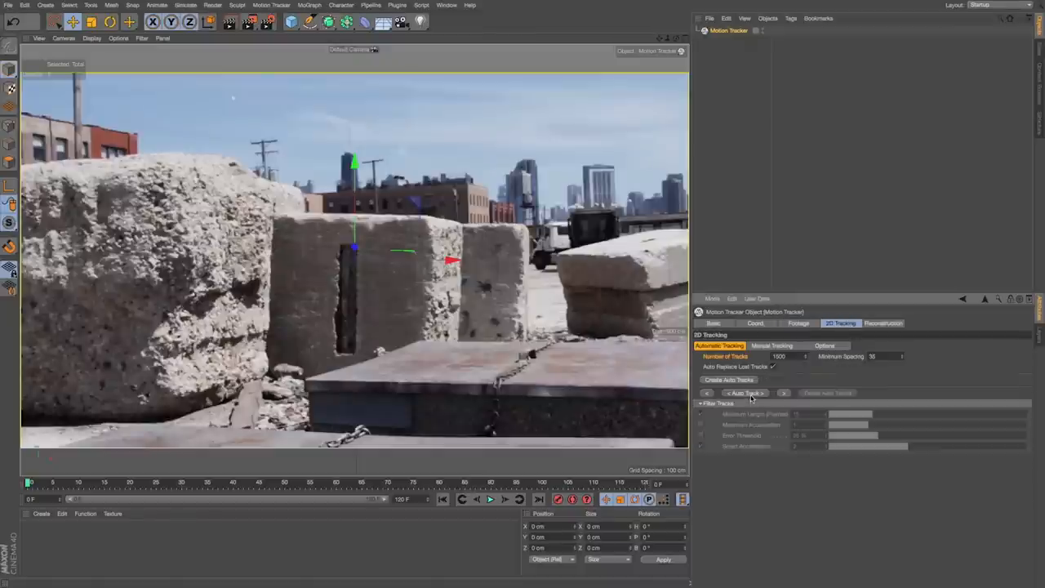
pyautogui.click(745, 392)
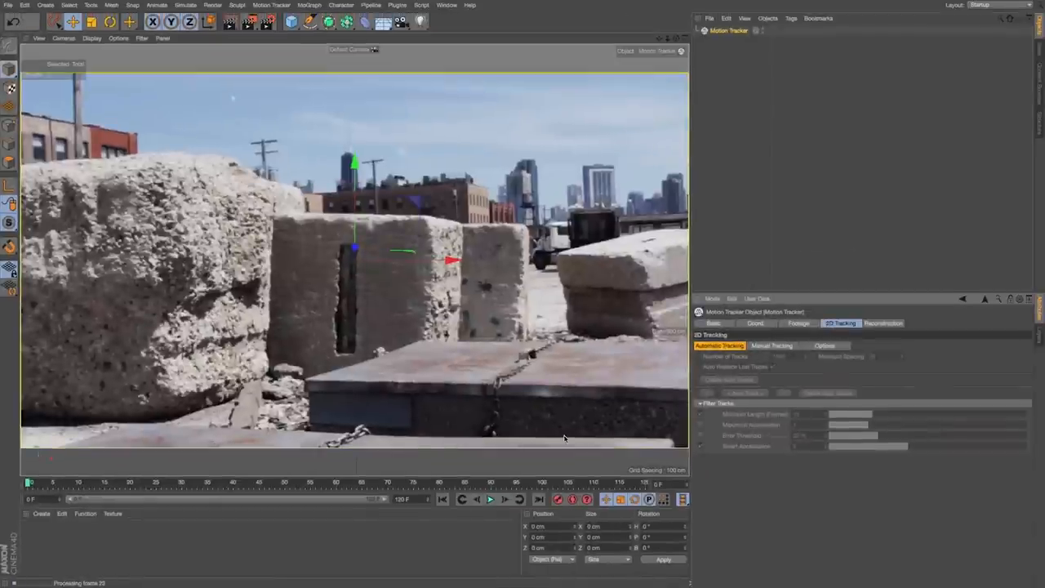
pyautogui.click(728, 380)
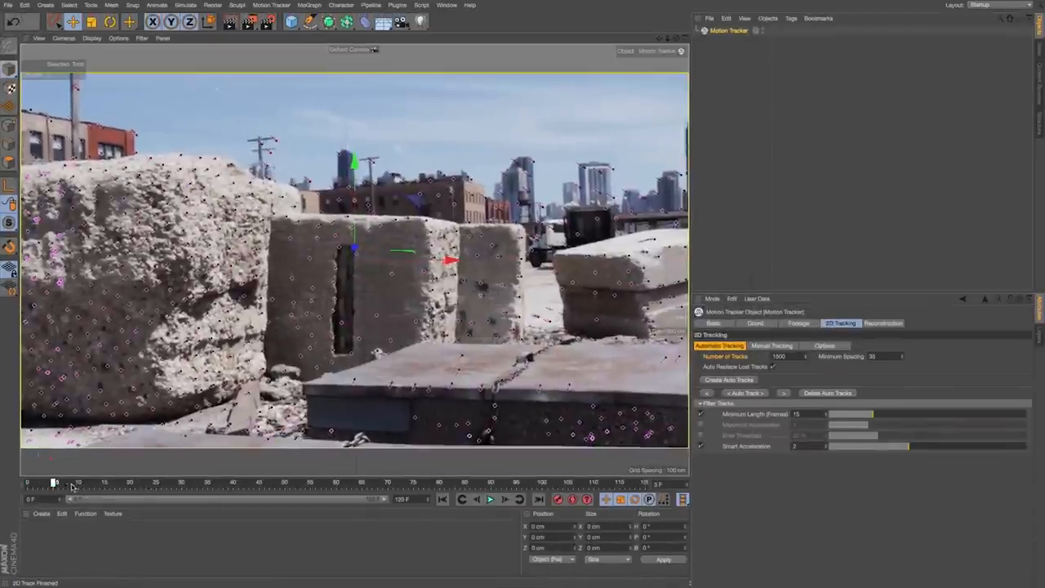
pyautogui.moveTo(56, 482); pyautogui.dragTo(257, 482)
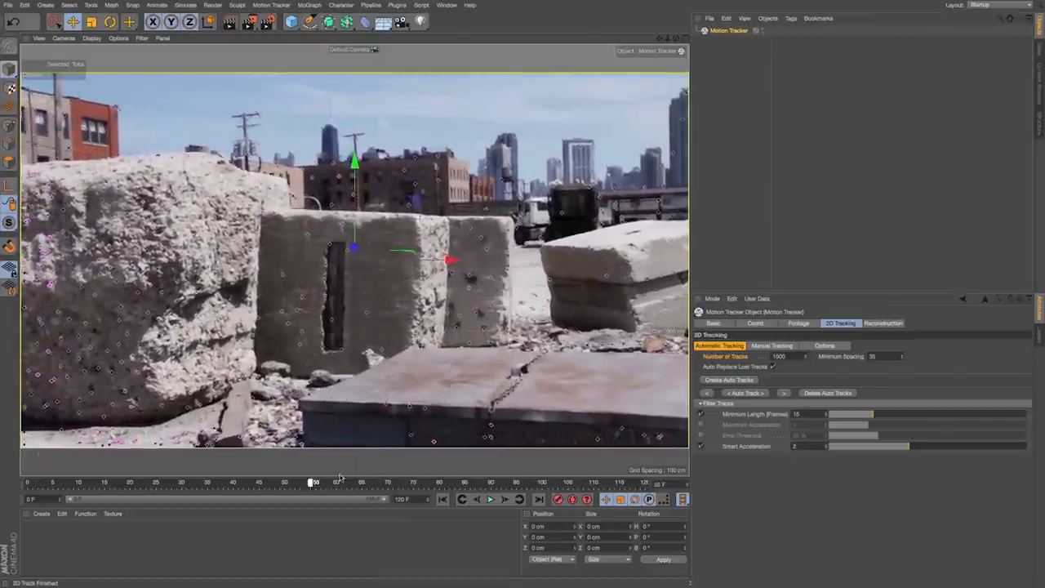
pyautogui.moveTo(314, 482); pyautogui.dragTo(517, 482)
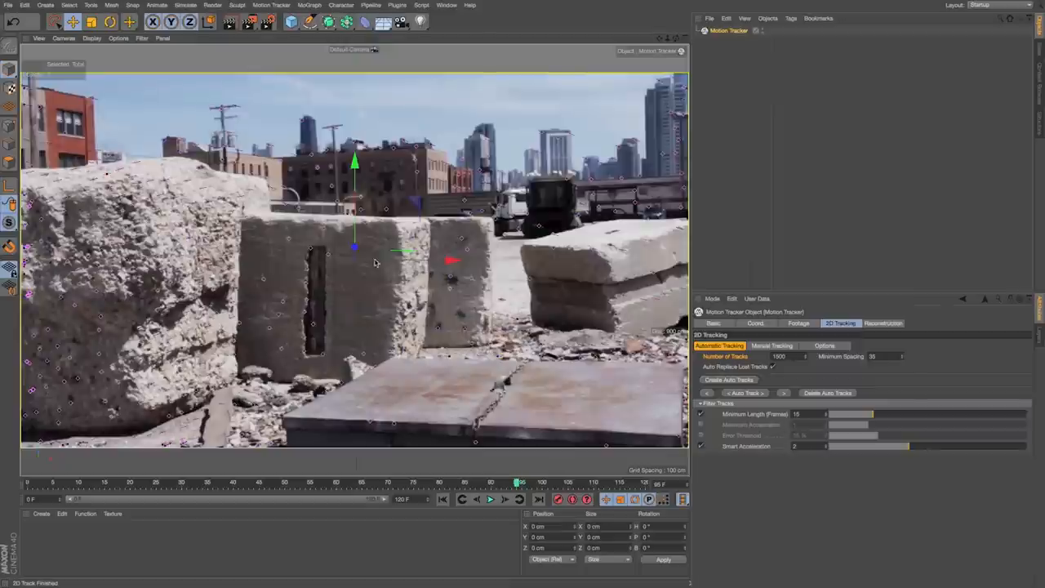
pyautogui.click(272, 5)
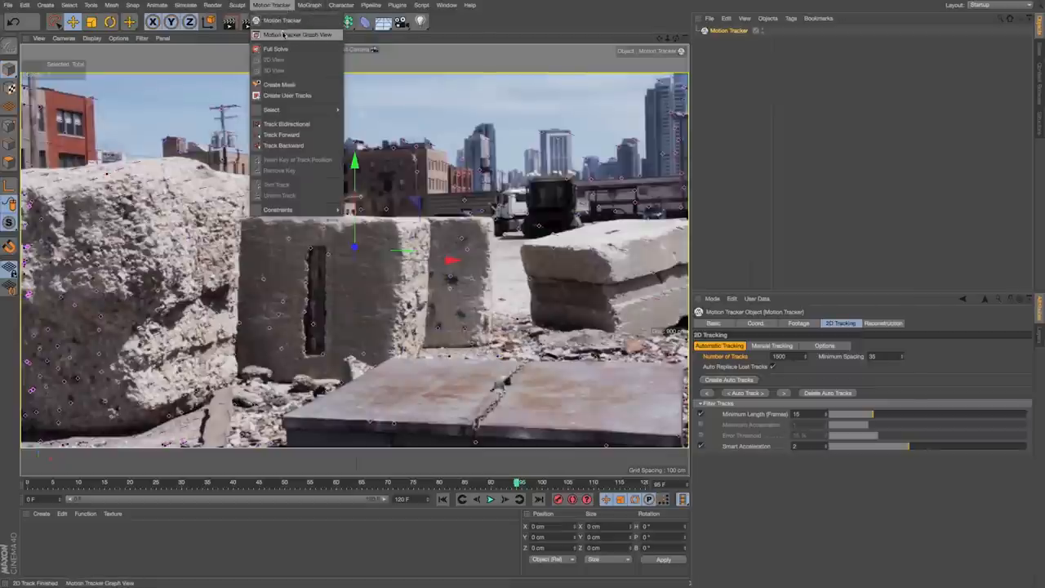
# Select high-error curves in the Graph View and enable Error Threshold filtering at about 20%
pyautogui.click(296, 34)
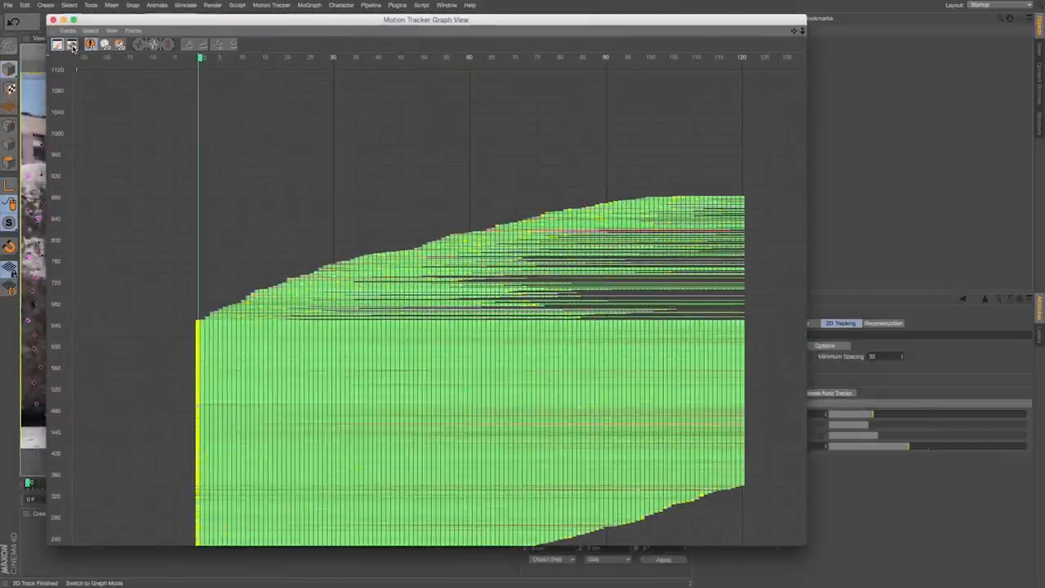
pyautogui.click(72, 44)
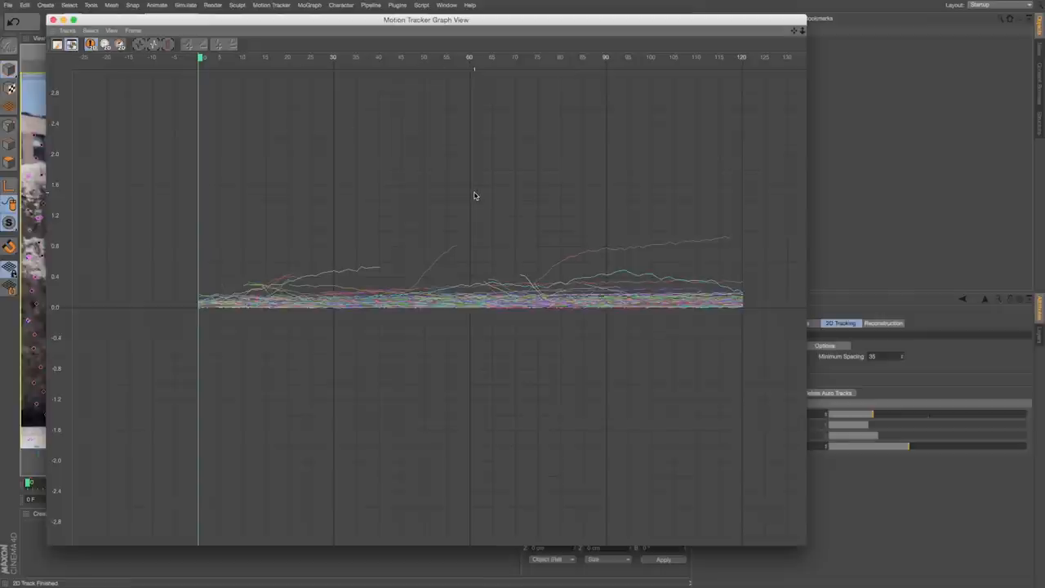
pyautogui.moveTo(807, 542)
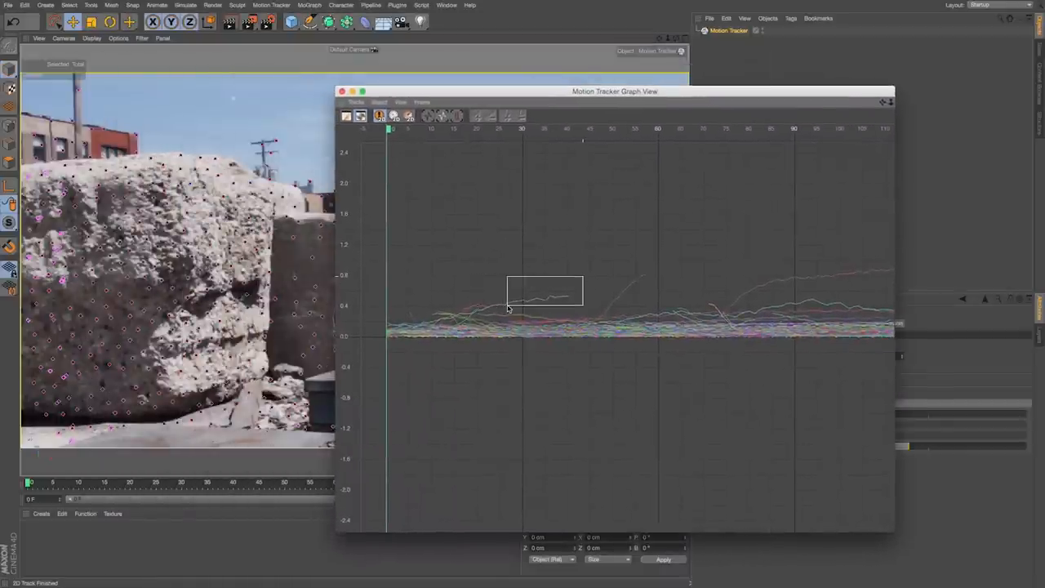
pyautogui.moveTo(615, 91); pyautogui.dragTo(543, 89)
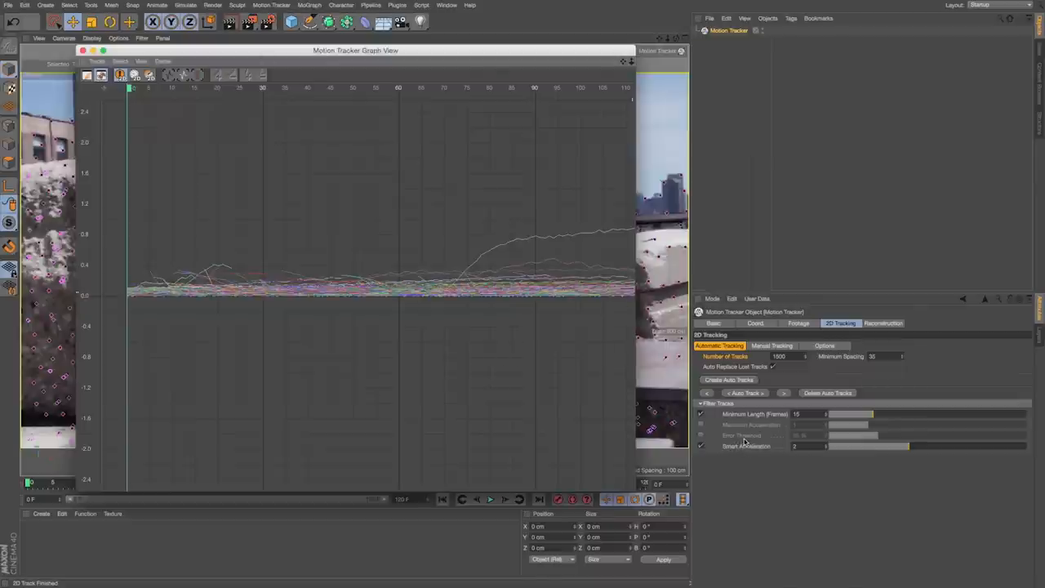
pyautogui.click(701, 435)
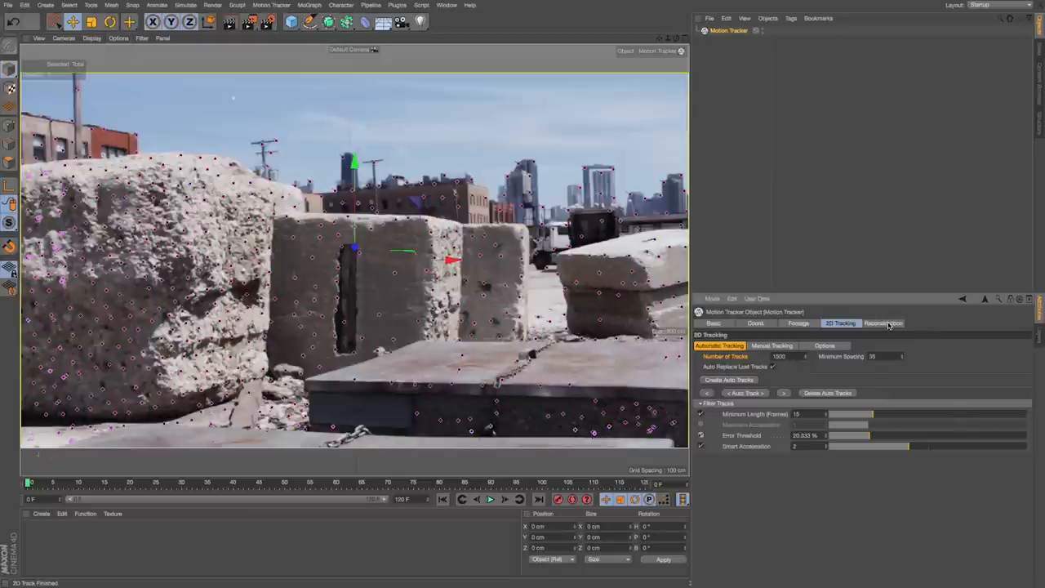
# Run the 3D Solver and expand the tracker to show Solved Camera and Auto Features
pyautogui.click(883, 322)
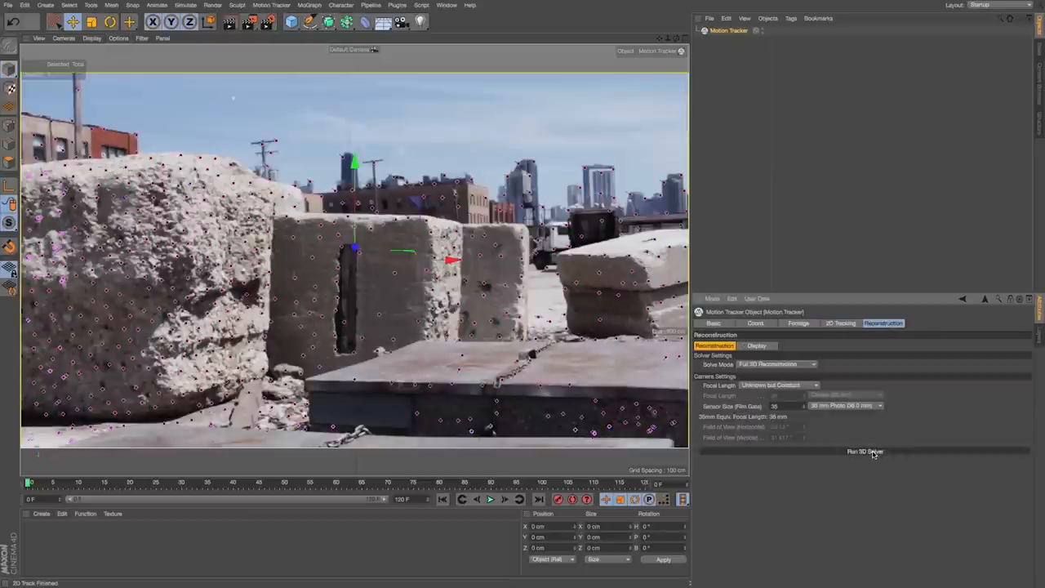
pyautogui.click(865, 451)
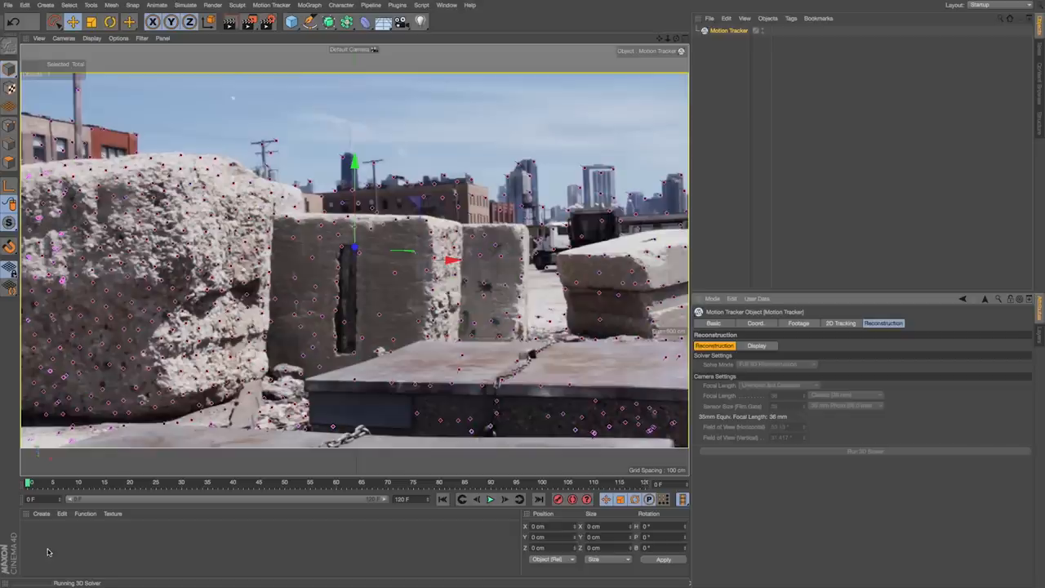
pyautogui.click(864, 451)
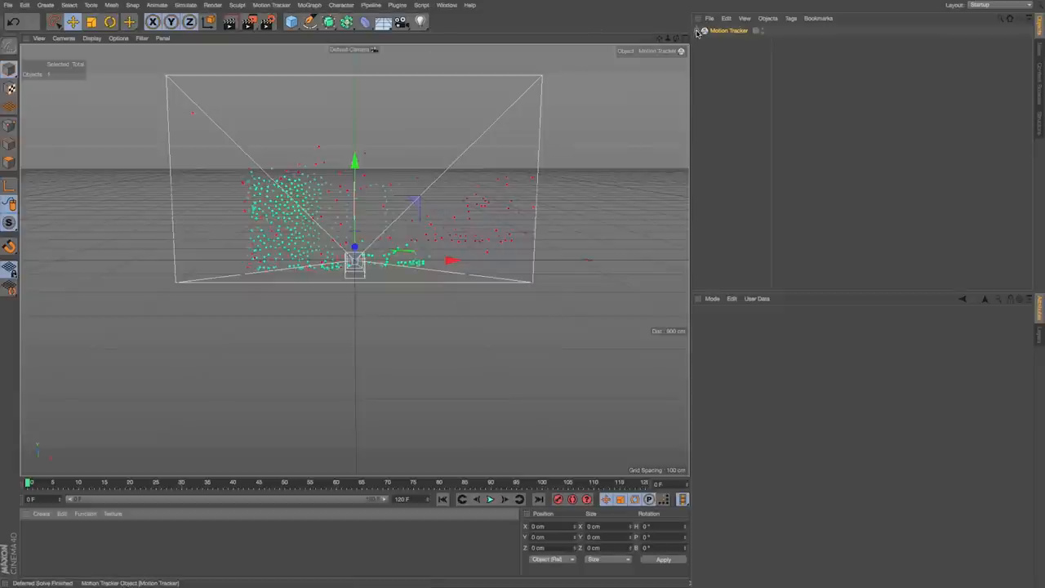
pyautogui.click(699, 40)
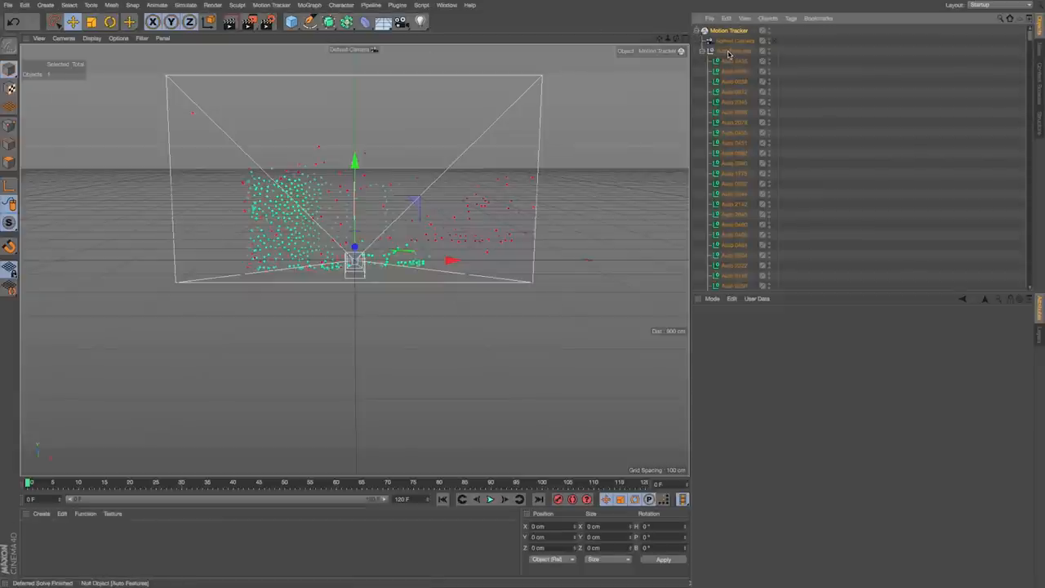
pyautogui.click(734, 51)
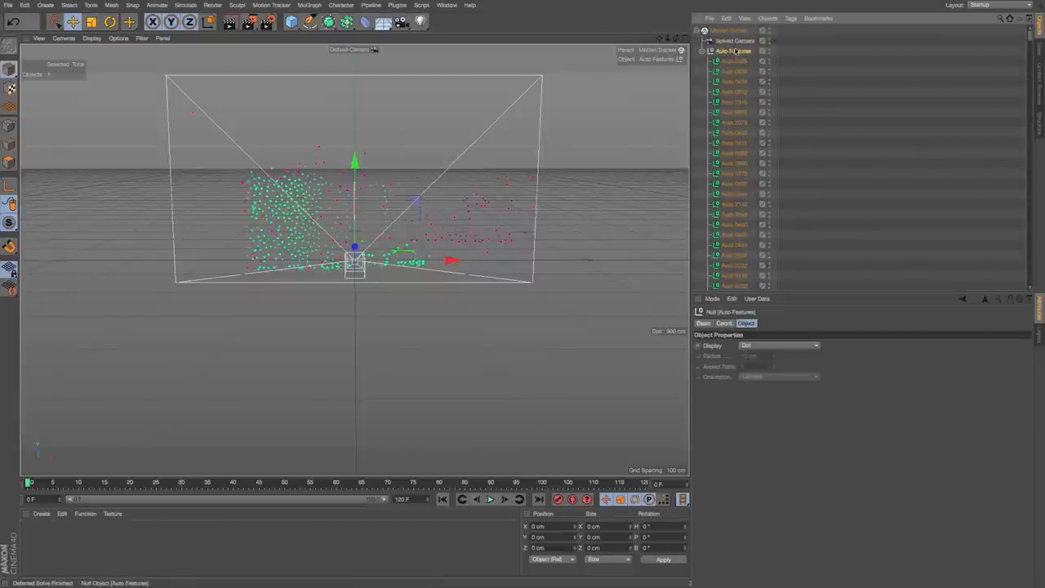
pyautogui.moveTo(735, 41)
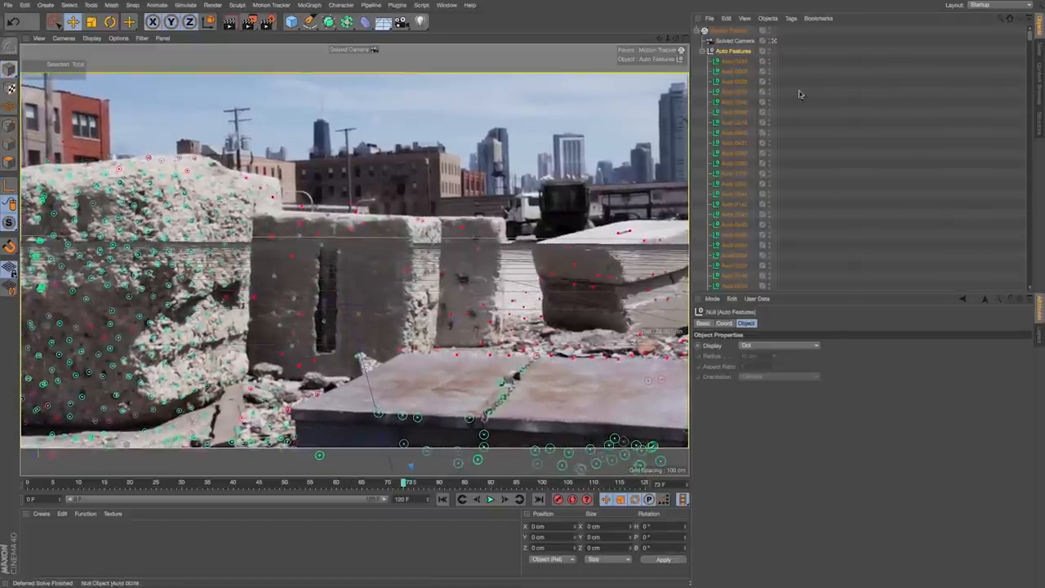
pyautogui.click(728, 30)
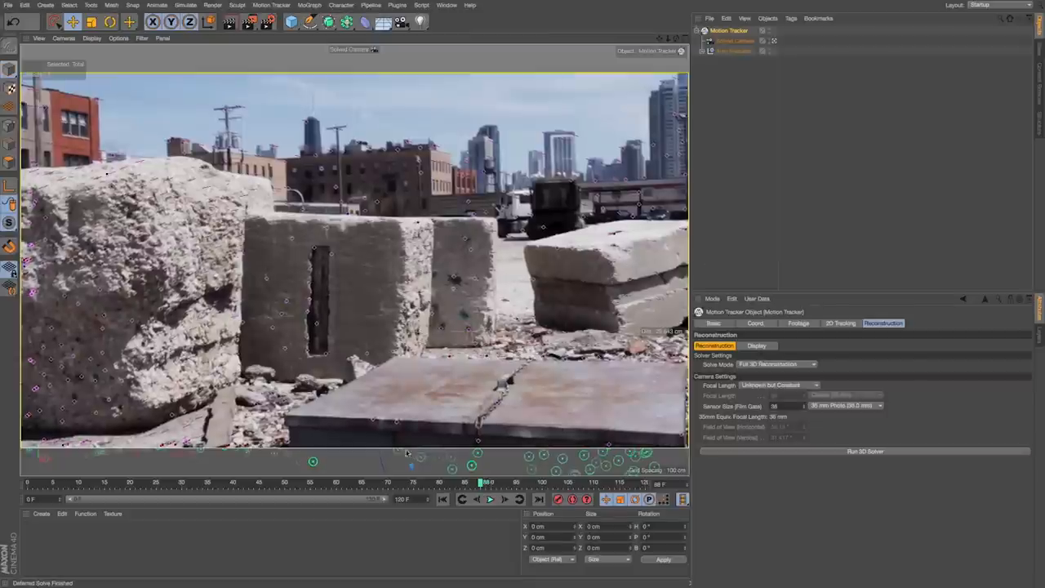
# Add a Planar Constraint to the Motion Tracker with its Axis set to Y
pyautogui.click(490, 481)
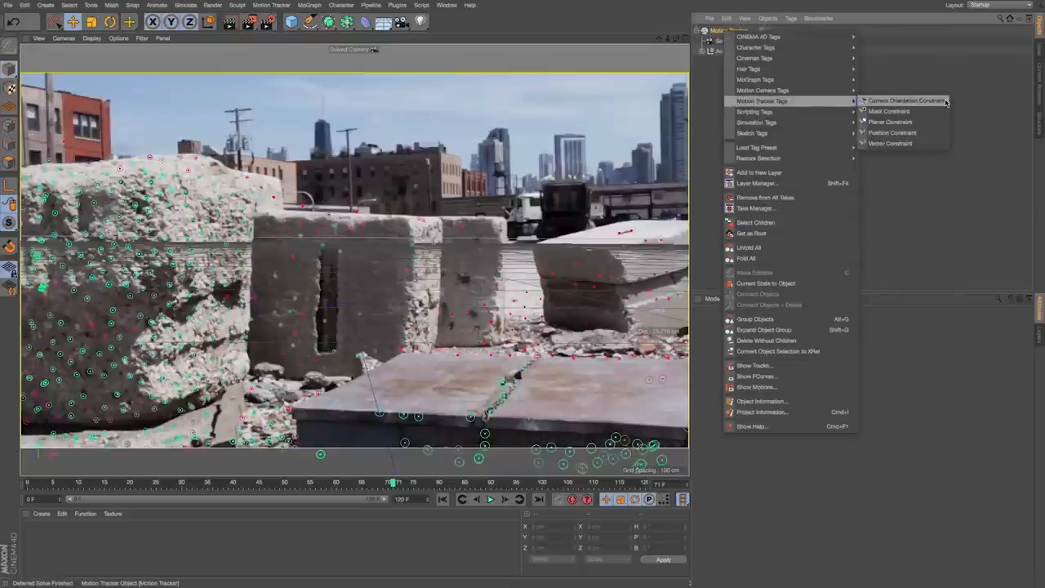
pyautogui.click(890, 122)
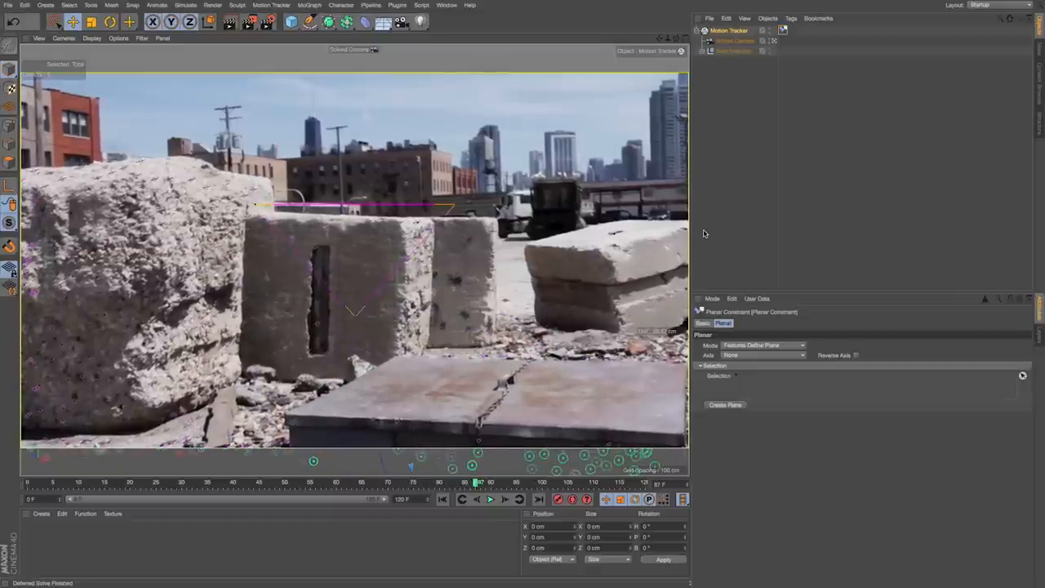
pyautogui.moveTo(522, 223)
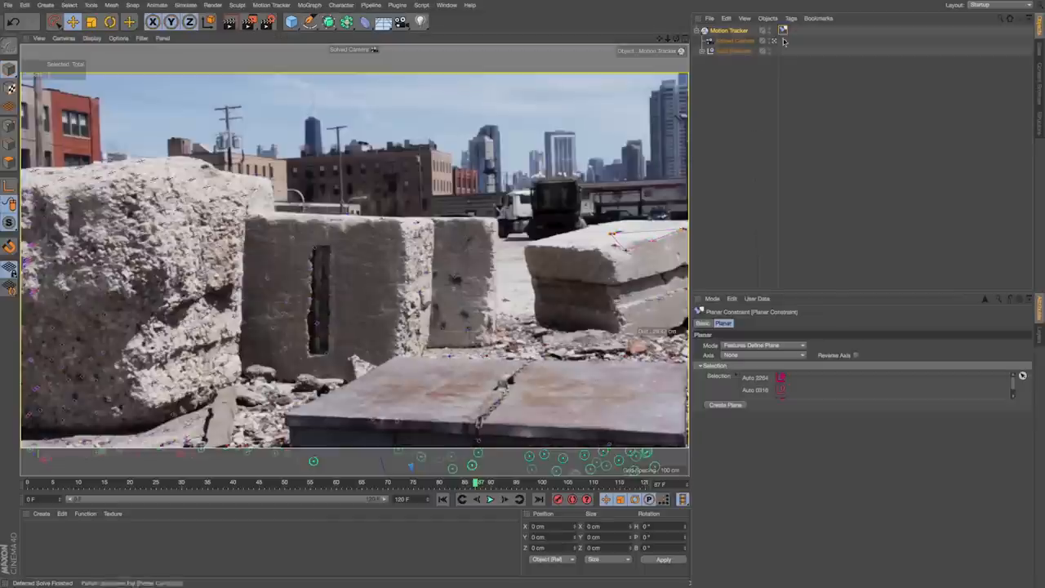
pyautogui.click(764, 354)
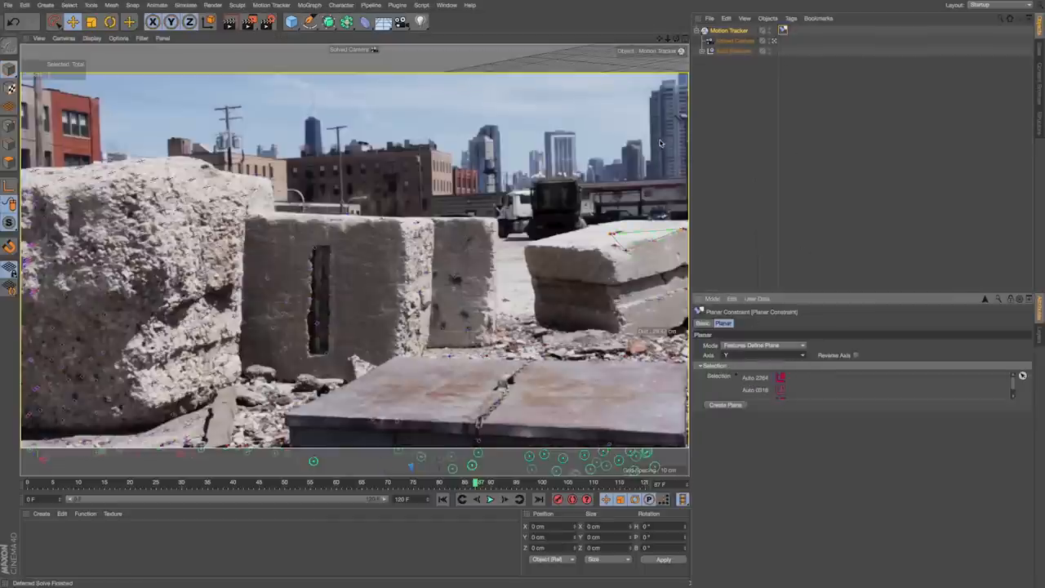
pyautogui.click(729, 31)
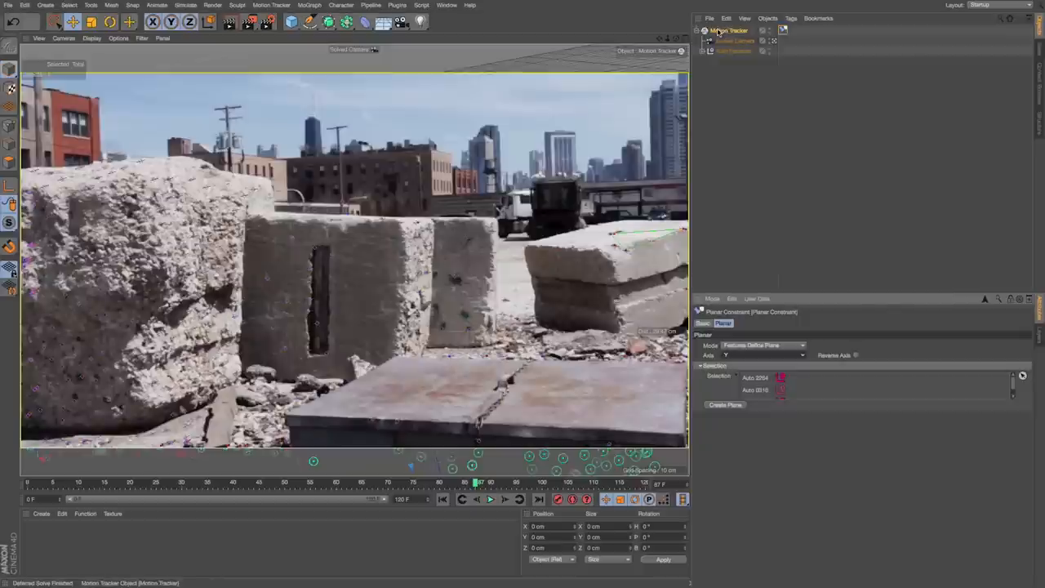
# Add a Position Constraint tag to the Motion Tracker
pyautogui.click(791, 18)
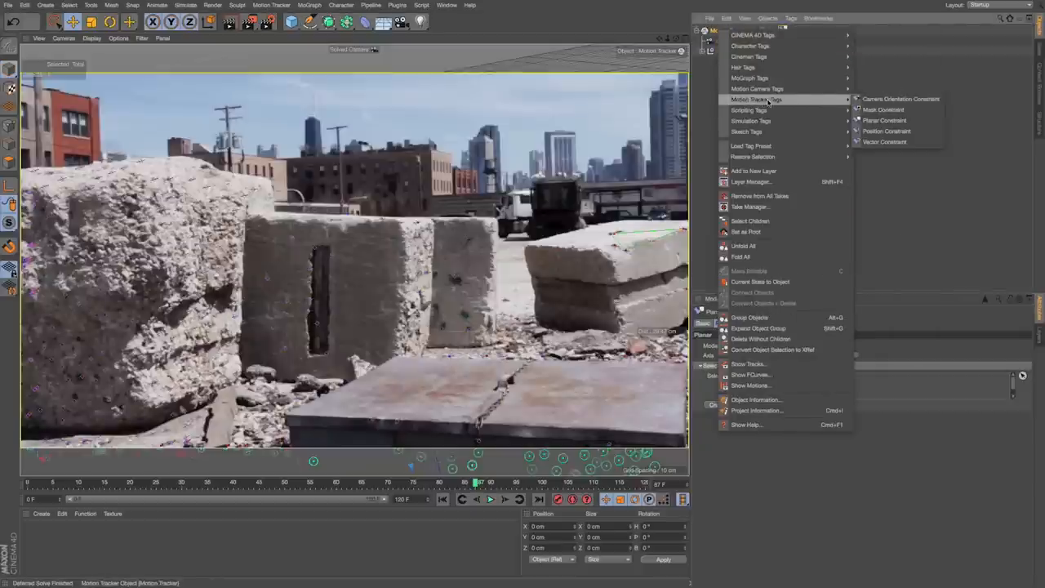
pyautogui.moveTo(886, 131)
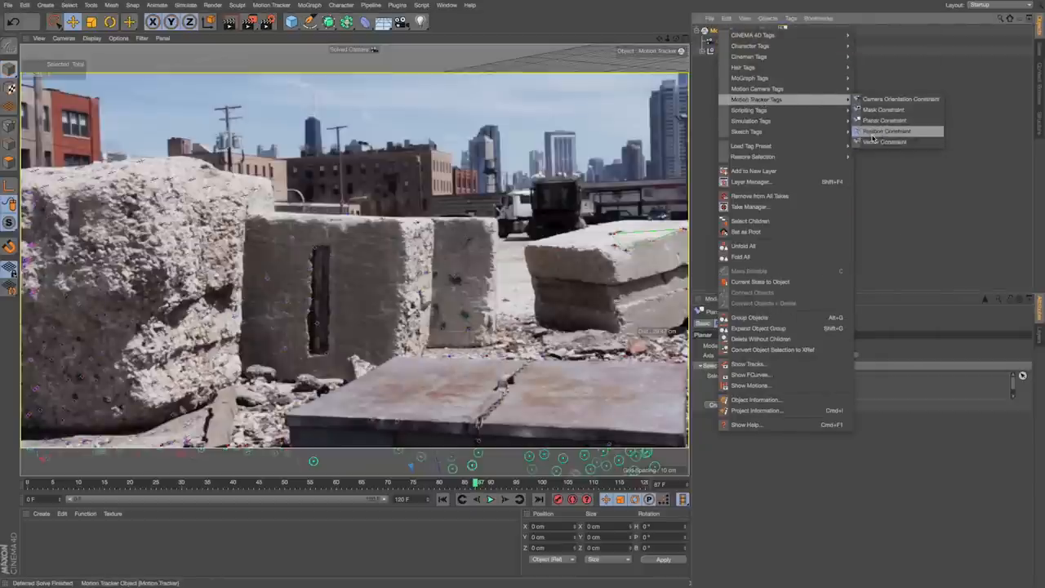
pyautogui.click(886, 131)
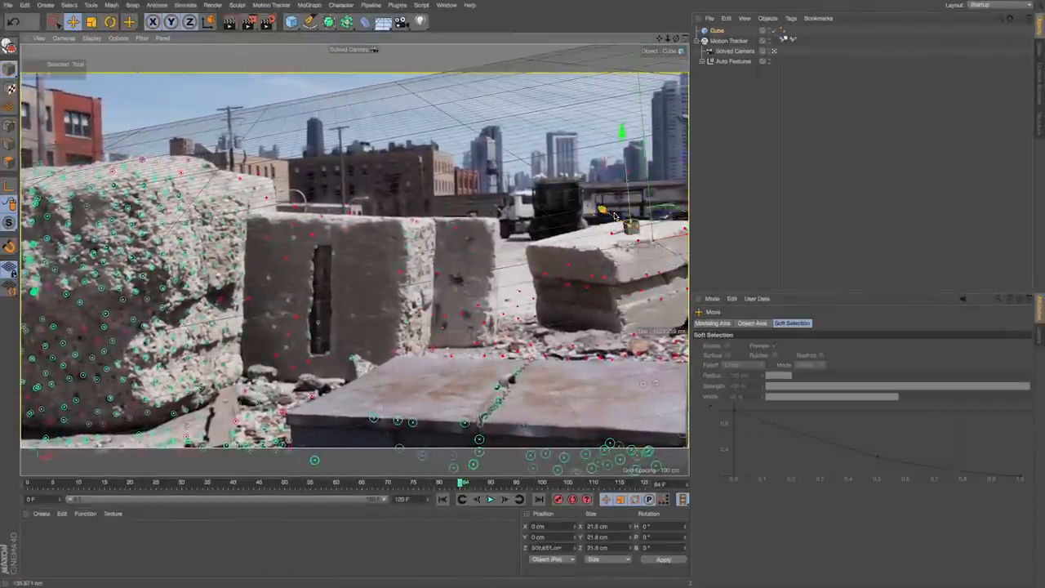
# Add a Sphere and a tall thin Cylinder from the primitives palette
pyautogui.click(291, 22)
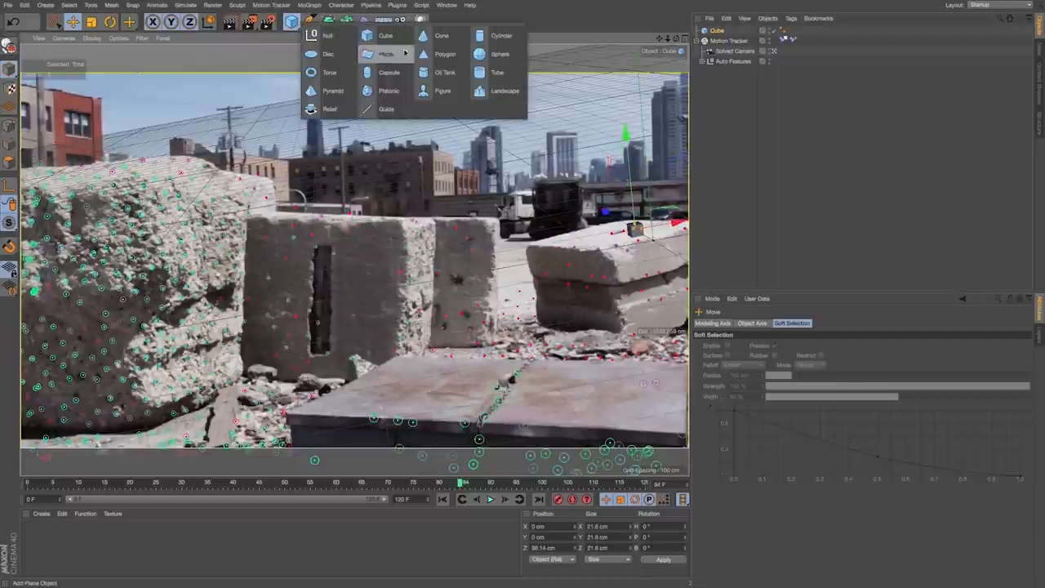
pyautogui.click(500, 54)
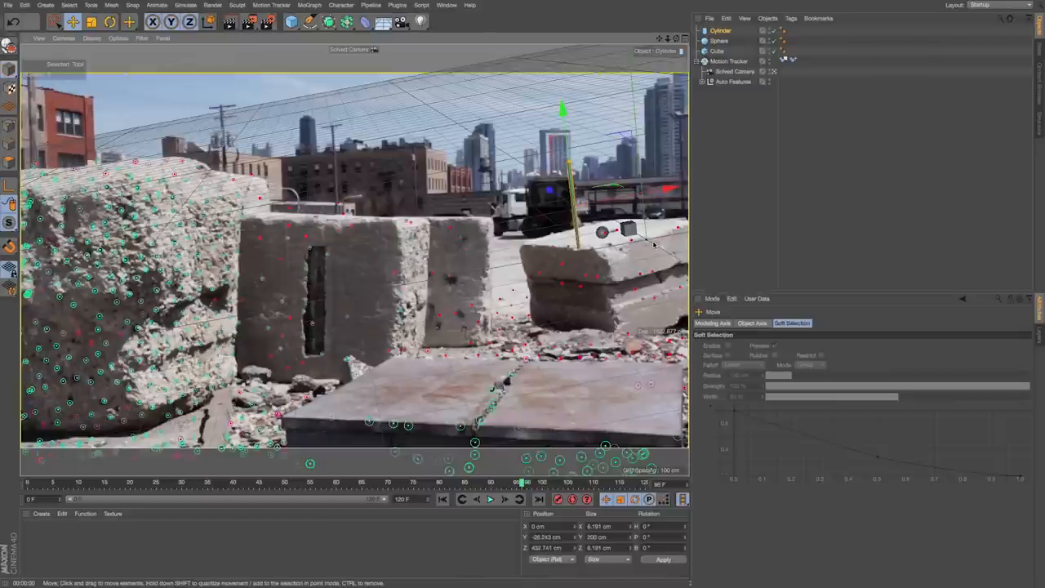
pyautogui.moveTo(223, 336)
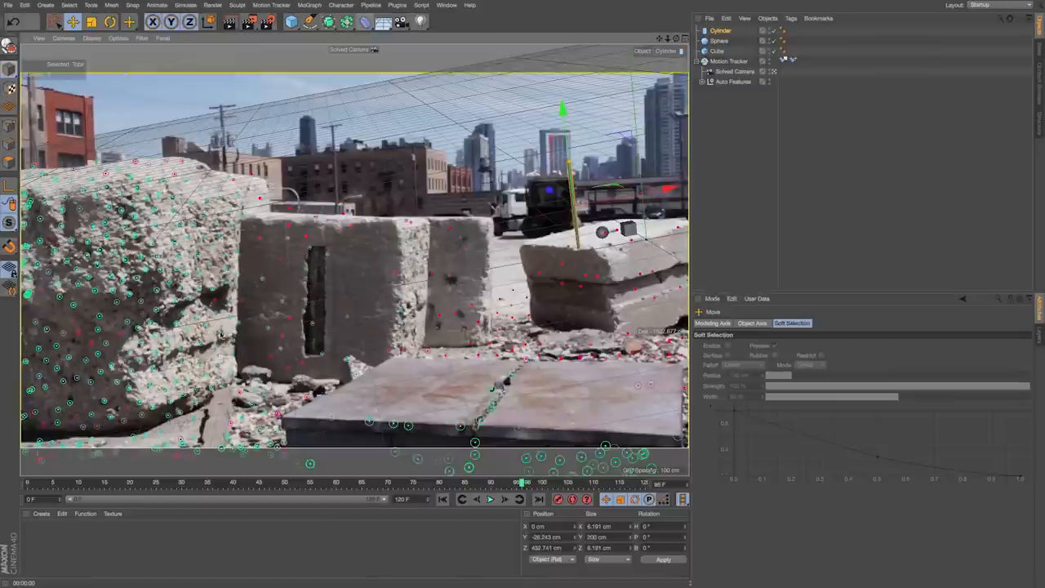
# Add a Background object and load Stabilized_Footage_for_Short_C4D.mov into its material
pyautogui.click(400, 21)
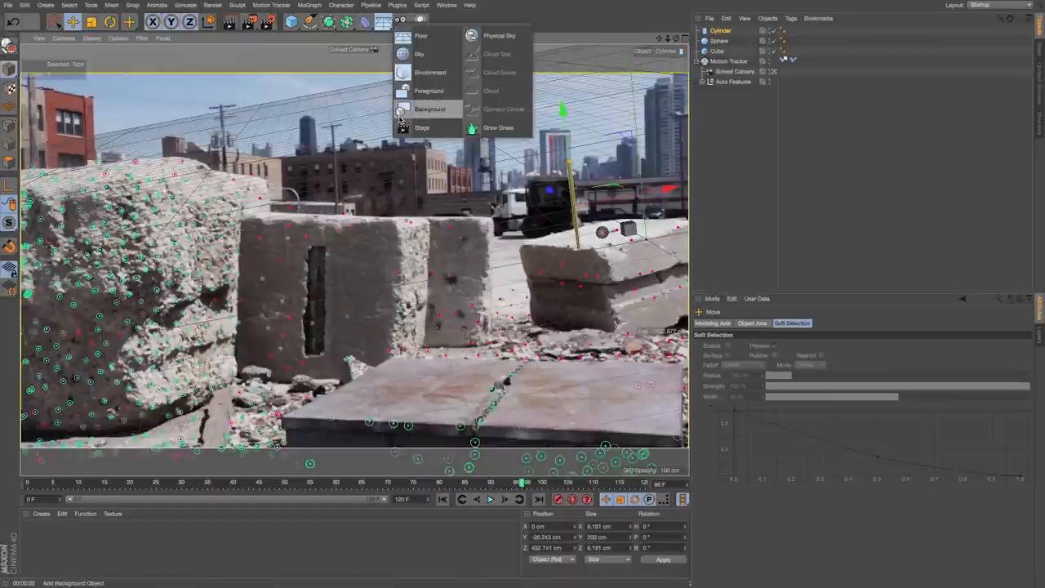
pyautogui.click(430, 108)
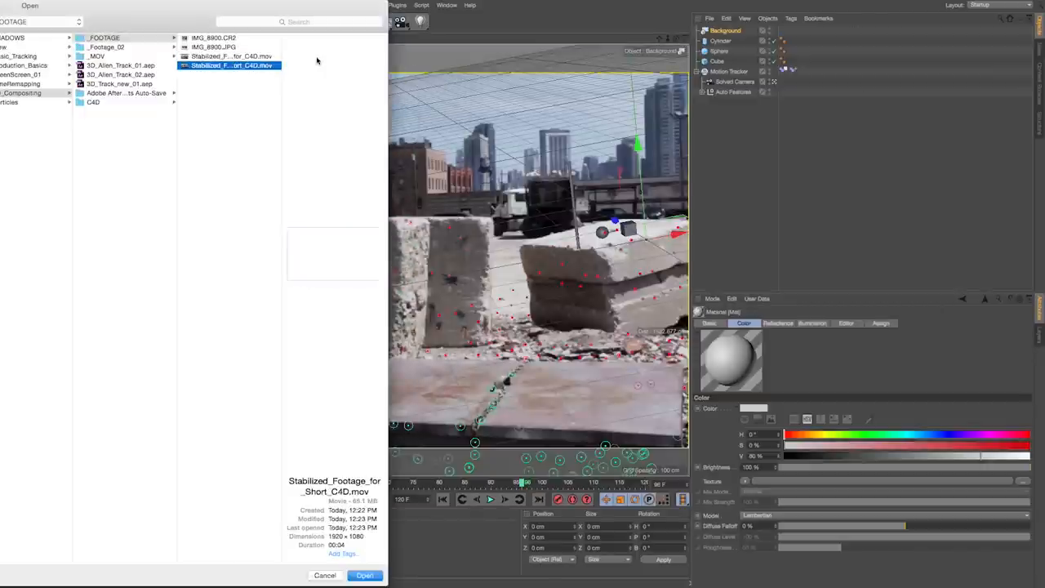
pyautogui.click(364, 576)
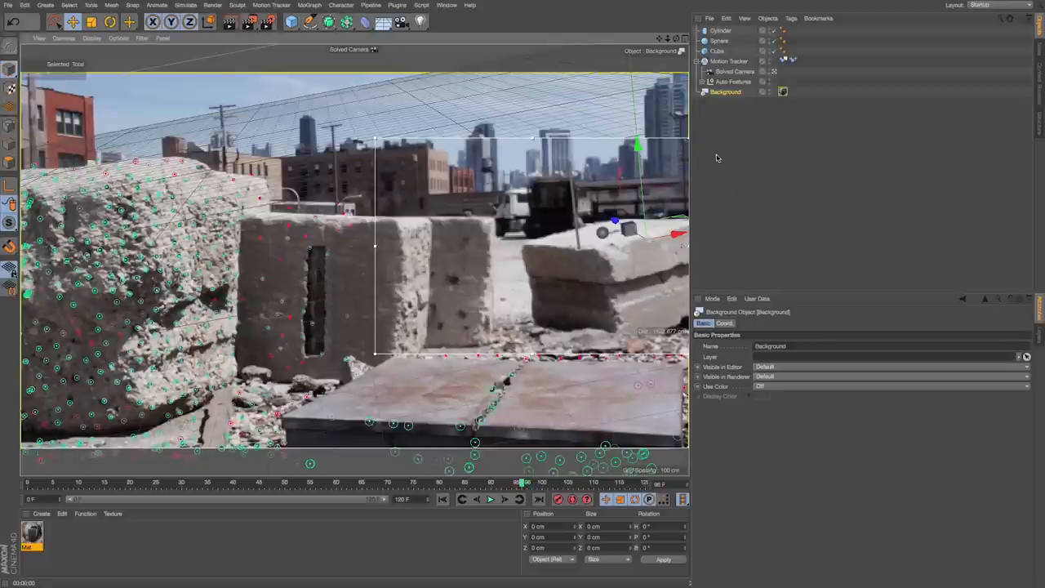
# Add a ground Plane with frontally projected footage and a Compositing Background tag
pyautogui.click(292, 22)
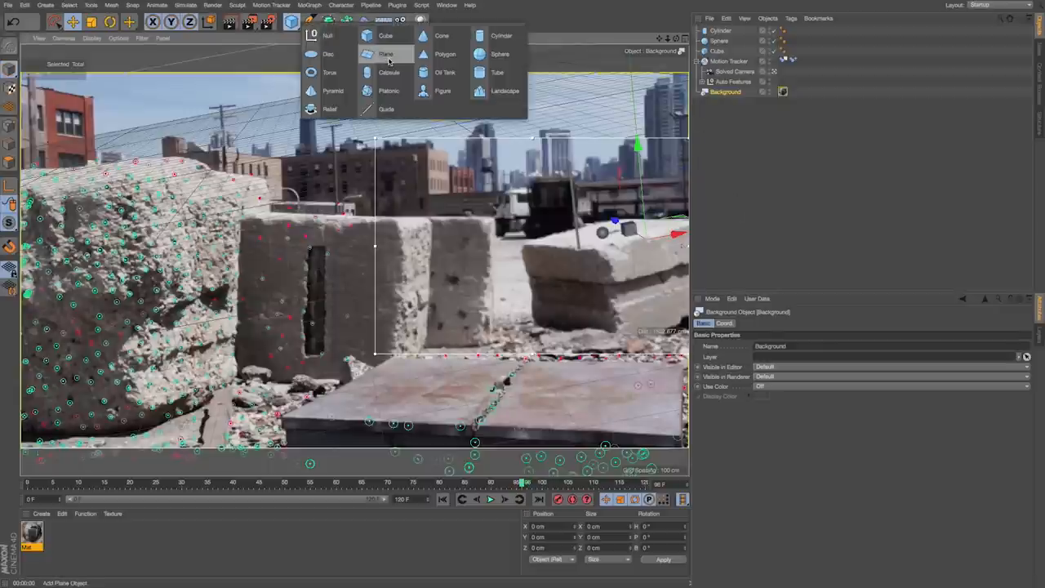
pyautogui.click(386, 54)
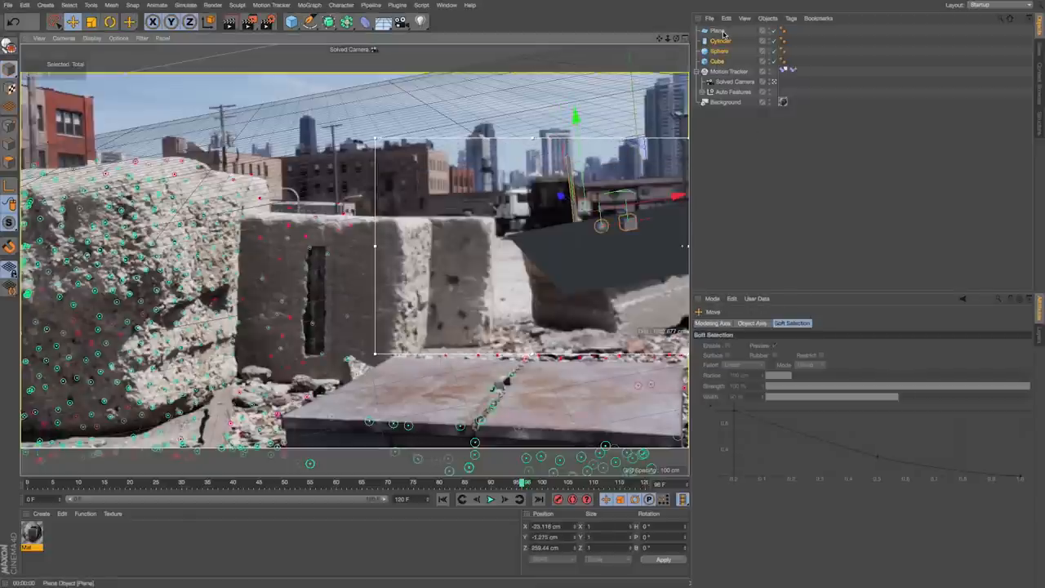
pyautogui.moveTo(786, 107)
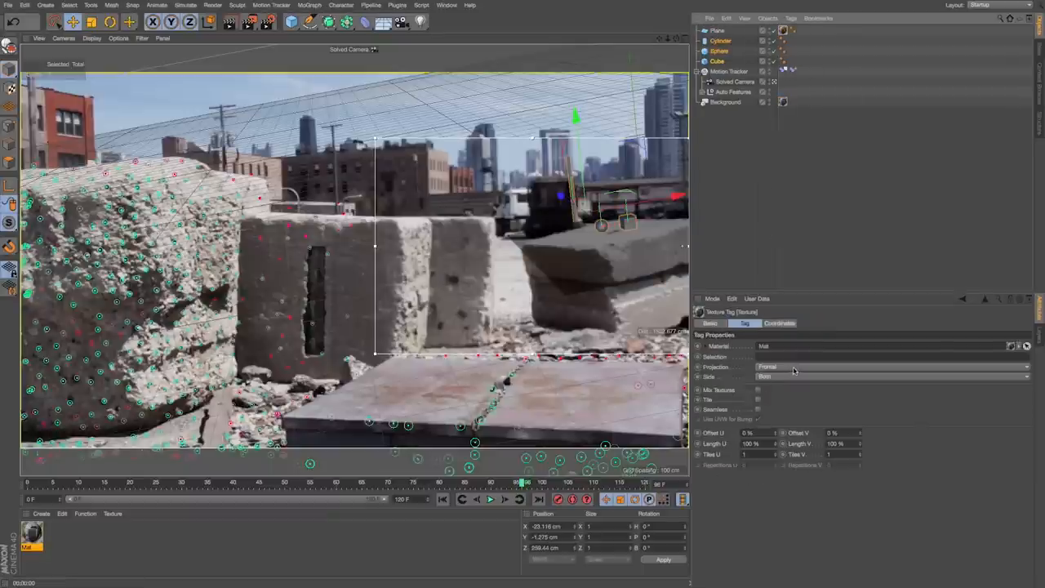
pyautogui.click(718, 31)
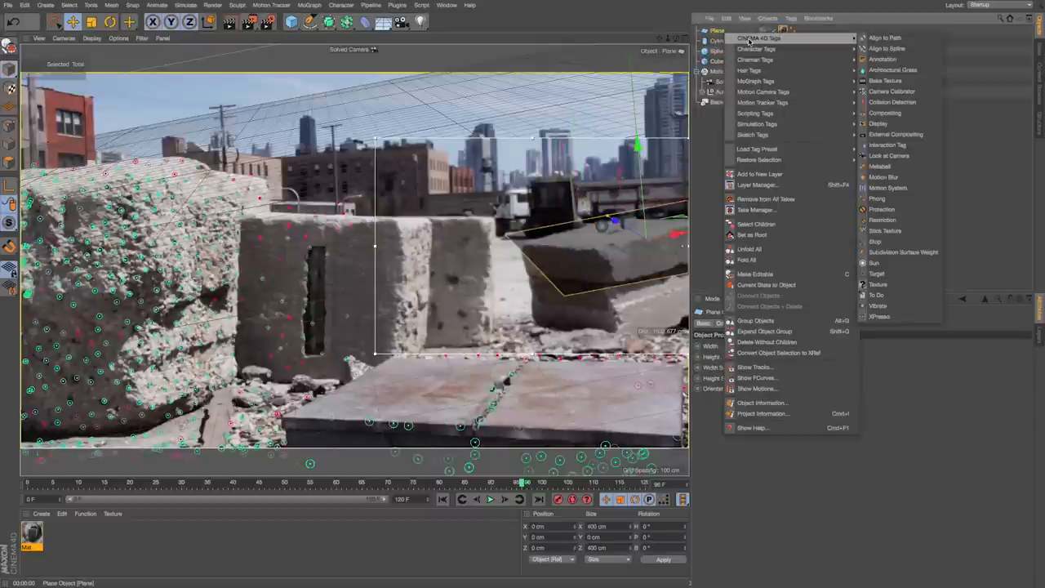
pyautogui.moveTo(885, 113)
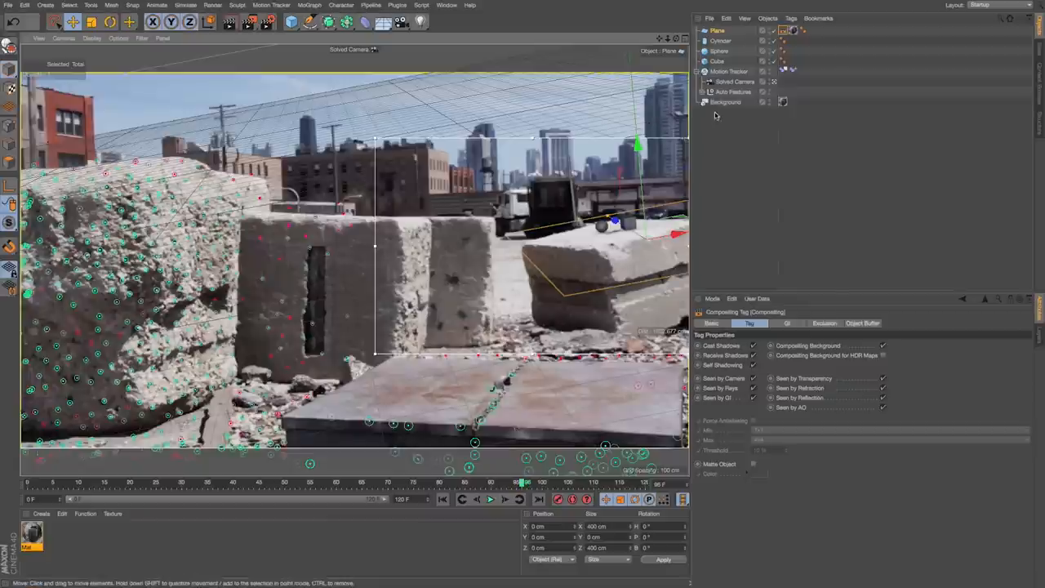
pyautogui.click(419, 22)
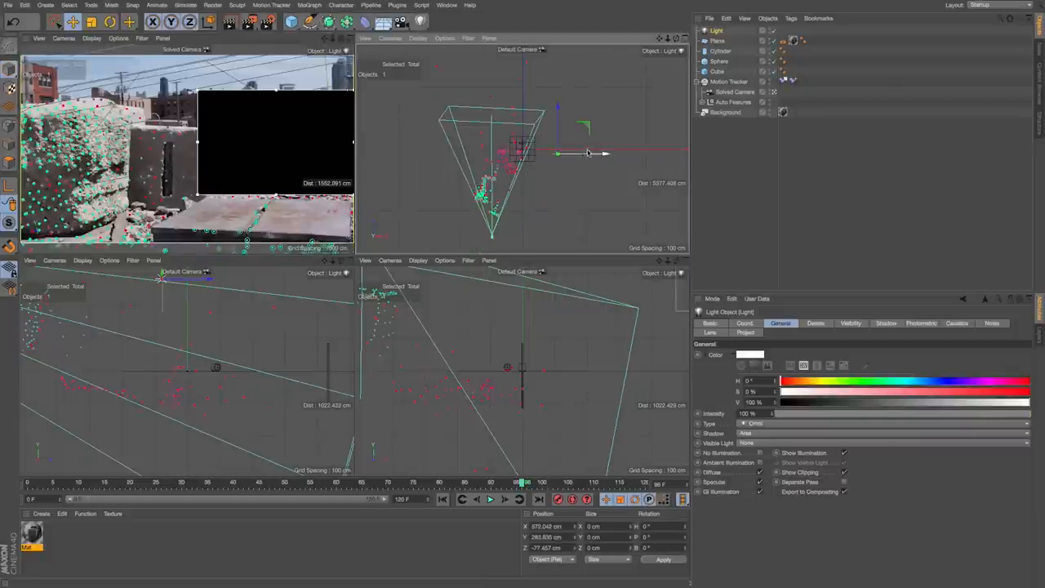
# Move the light farther out, then add a Physical Sky and view its settings
pyautogui.moveTo(588, 153); pyautogui.dragTo(588, 164)
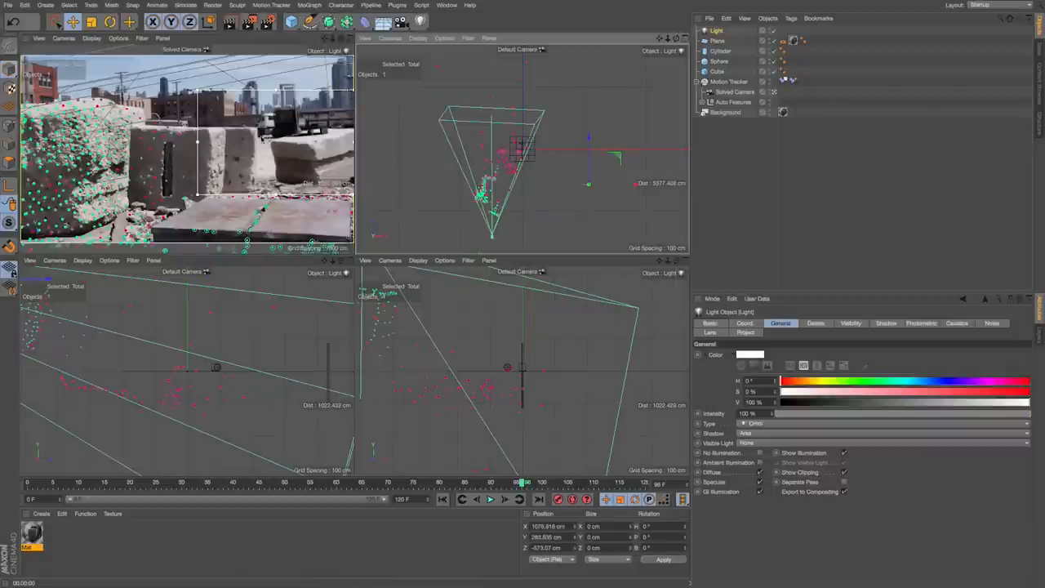
pyautogui.click(384, 22)
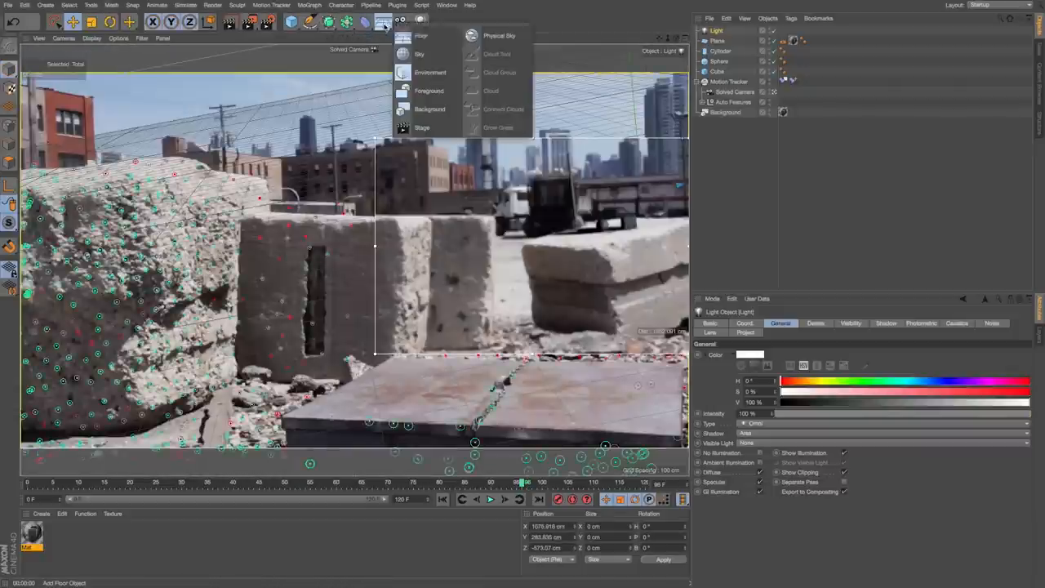
pyautogui.click(499, 35)
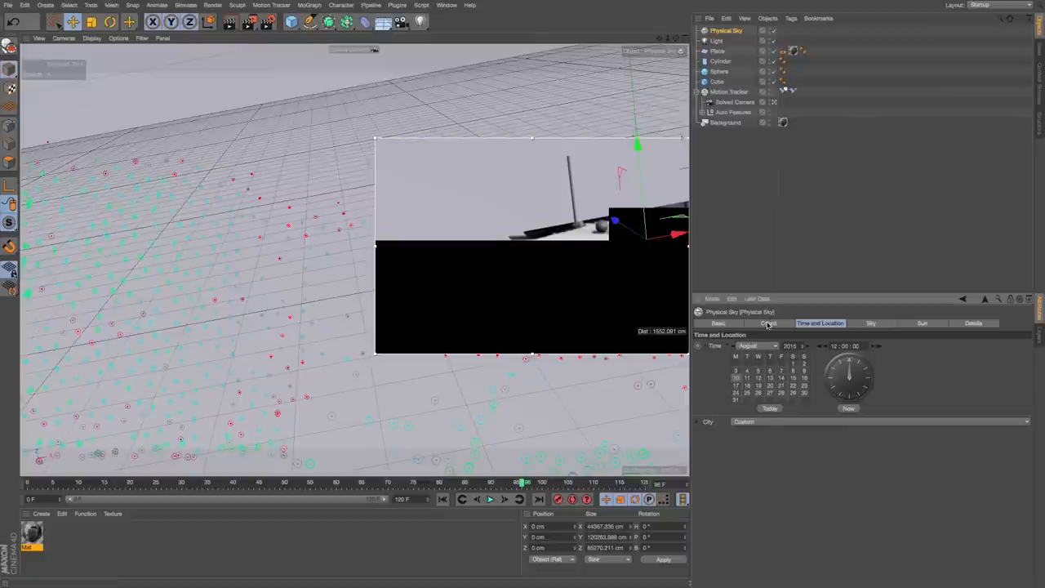
pyautogui.click(718, 322)
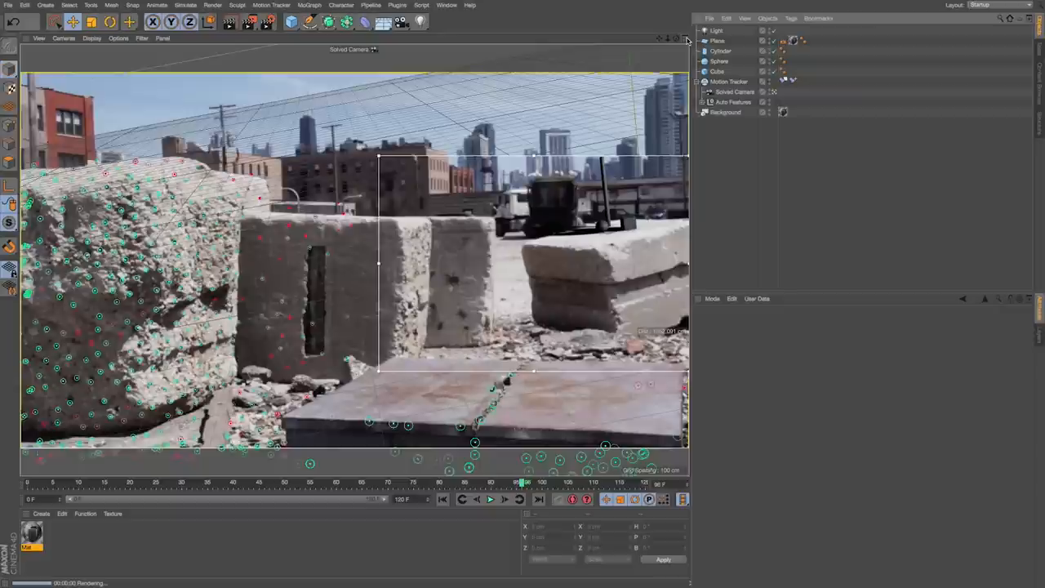
pyautogui.moveTo(678, 157)
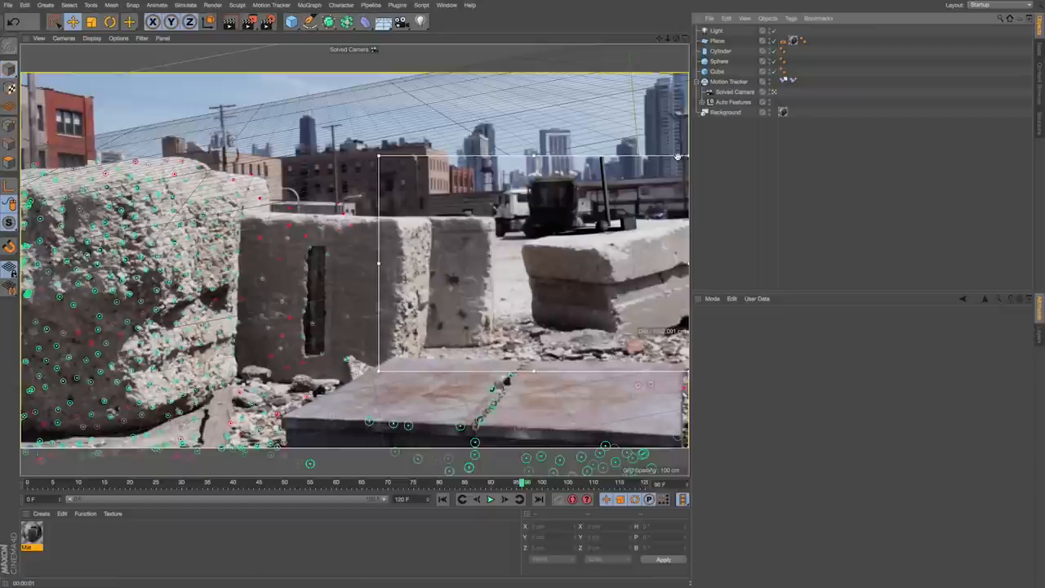
pyautogui.moveTo(503, 504)
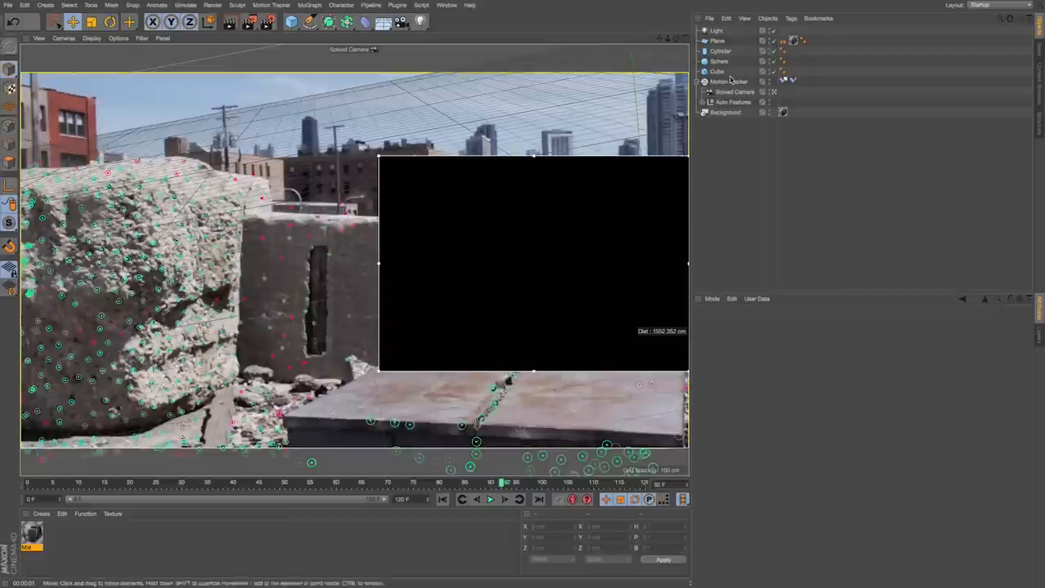
# Select the Motion Tracker object and view its settings in the Attribute Manager
pyautogui.click(729, 81)
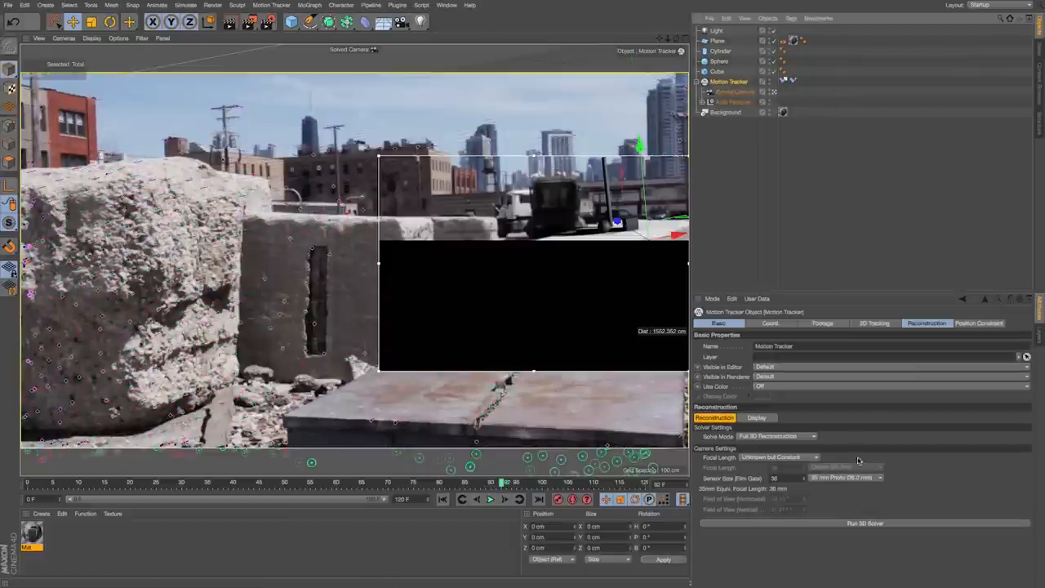
pyautogui.click(823, 324)
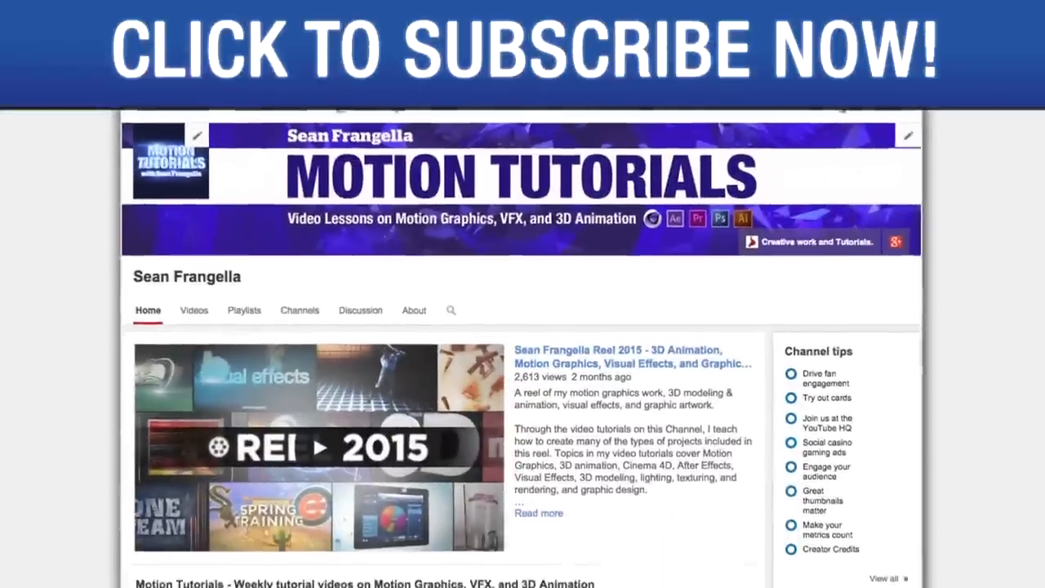
pyautogui.scroll(-3)
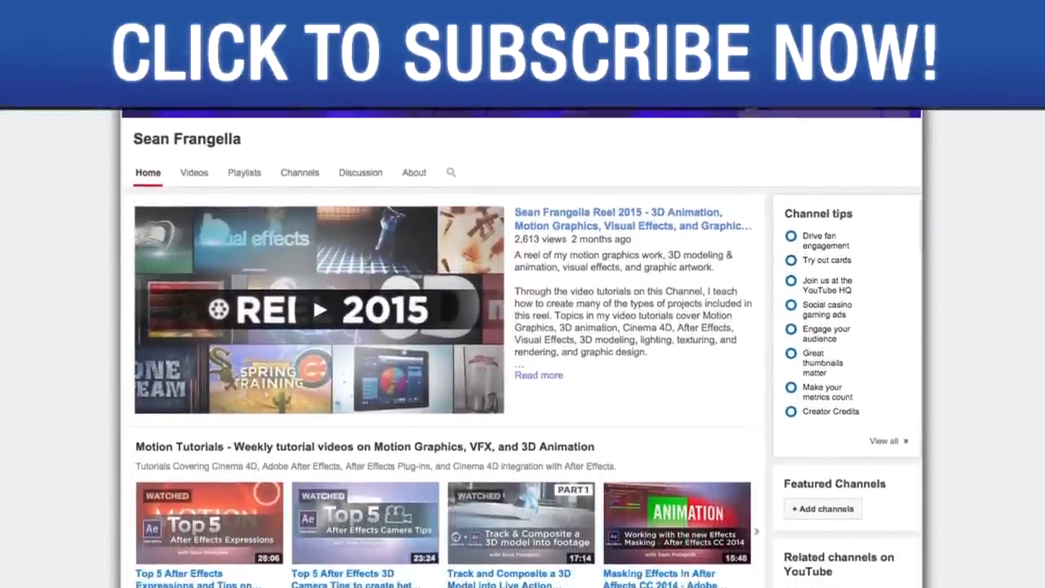
pyautogui.scroll(-3)
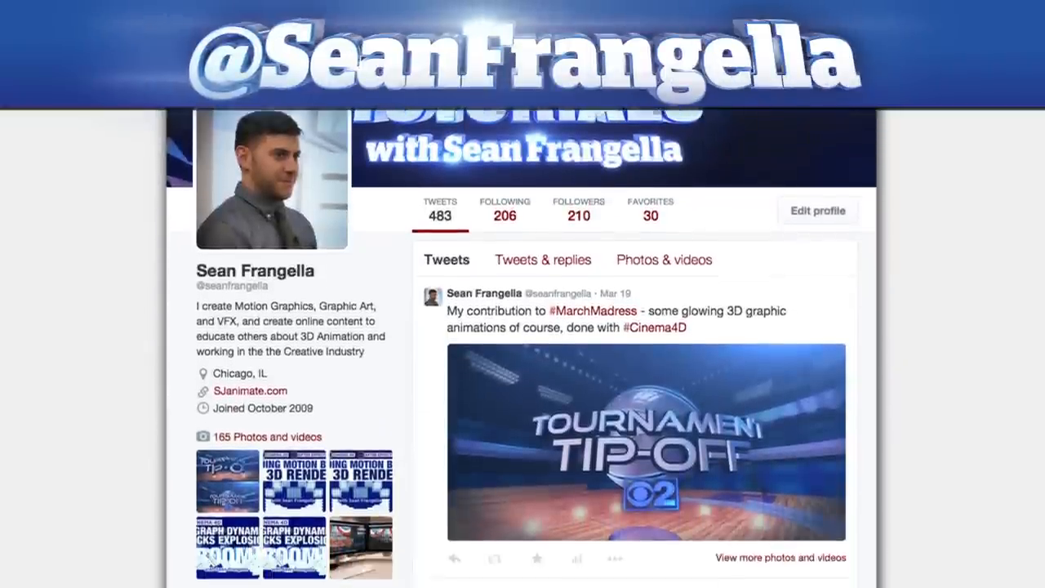
pyautogui.scroll(-3)
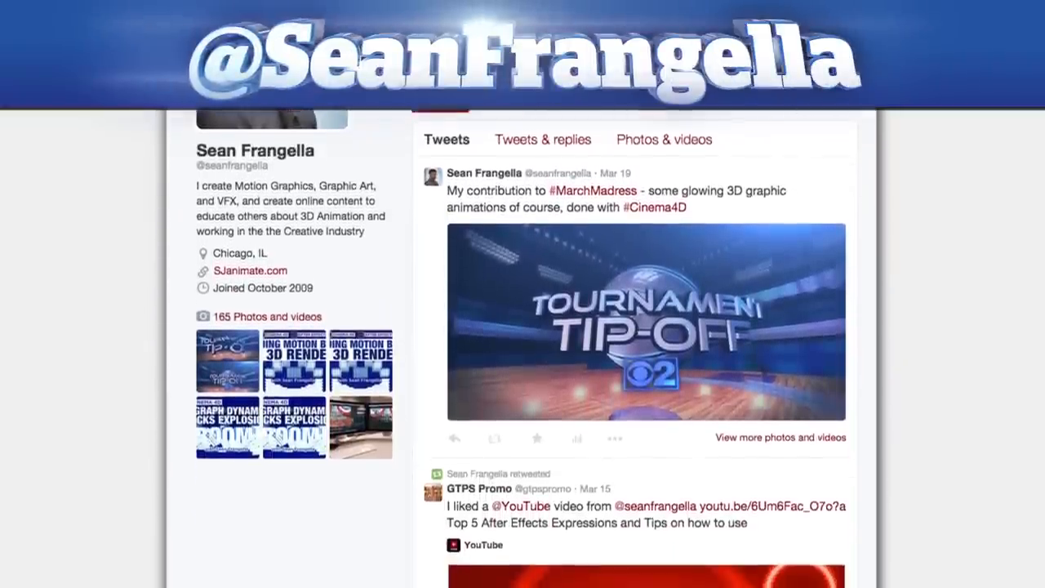
pyautogui.scroll(-3)
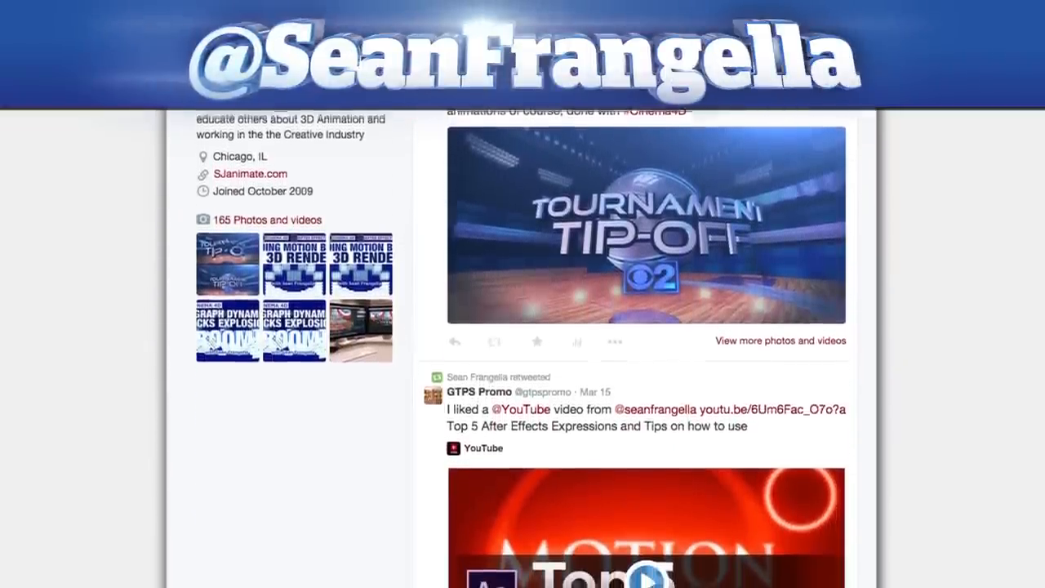
pyautogui.scroll(-3)
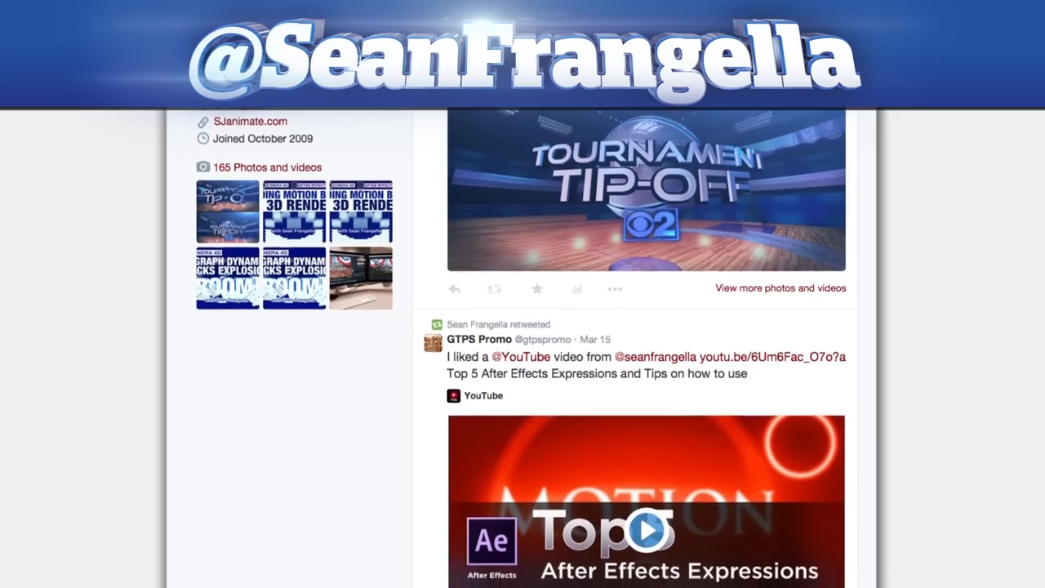